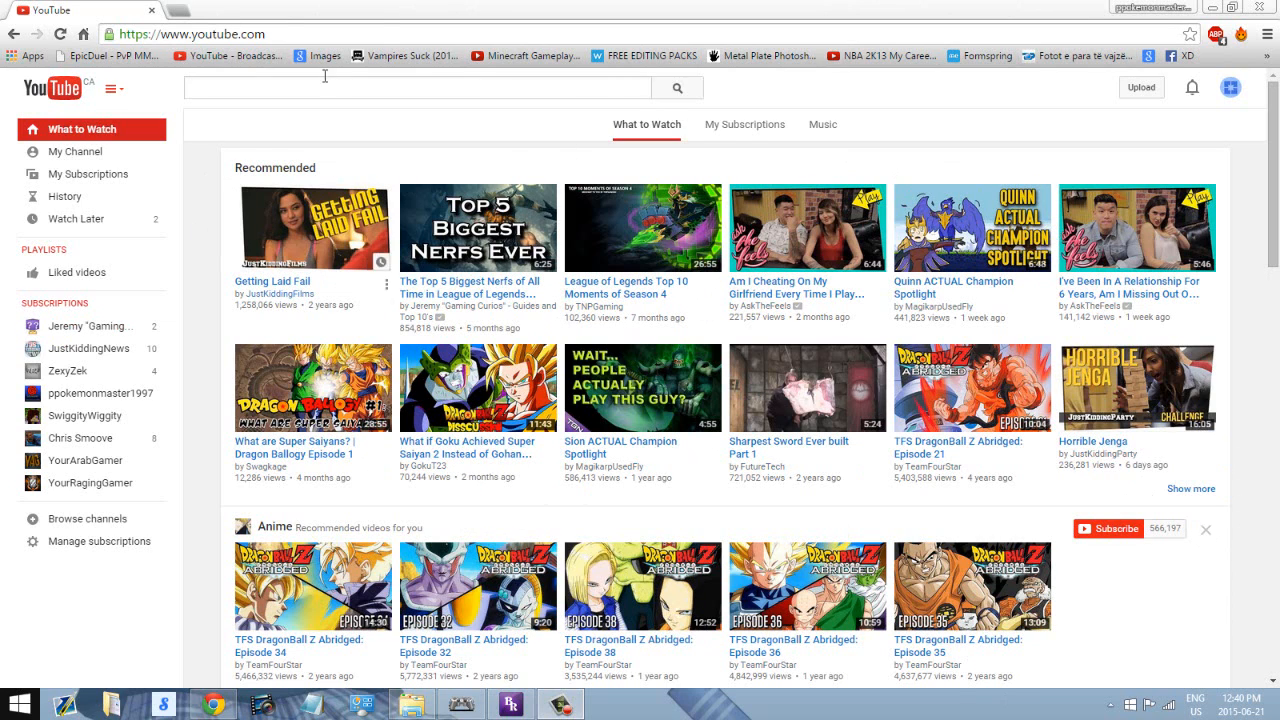
# Navigate Chrome from YouTube to thepiratebay.se via the address bar.
pyautogui.click(190, 32)
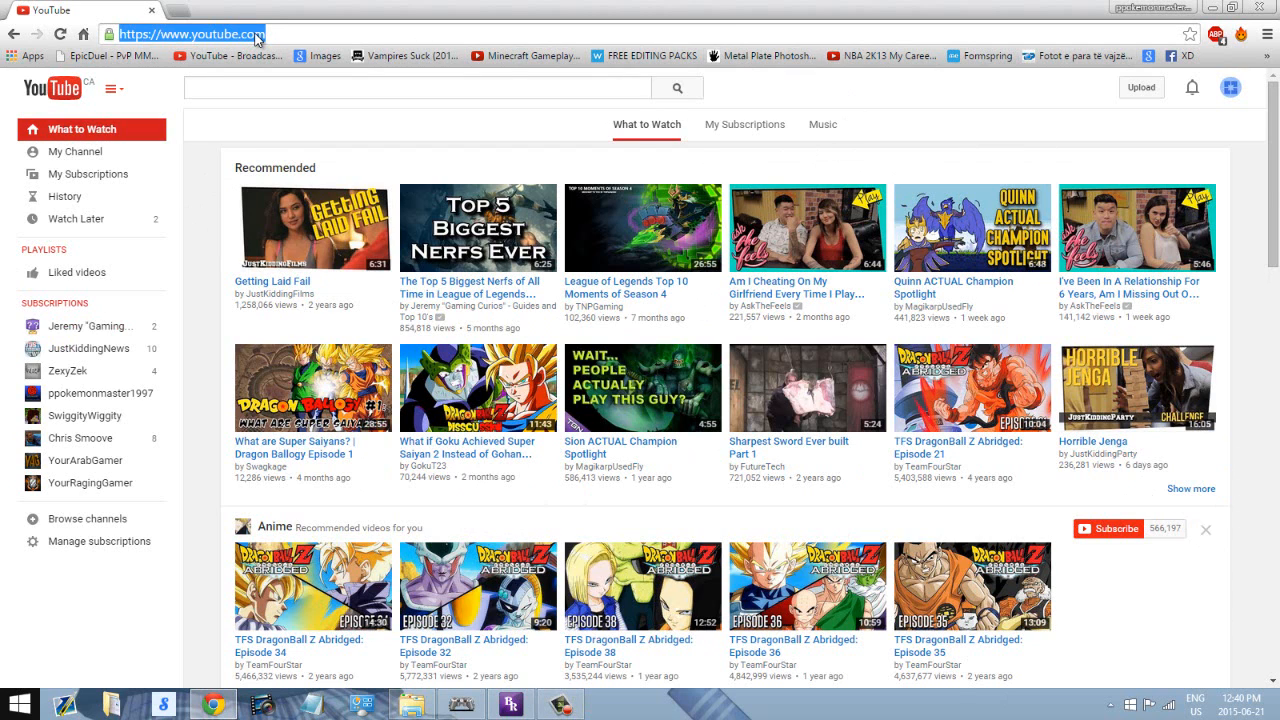
pyautogui.write('thepiratebay.se')
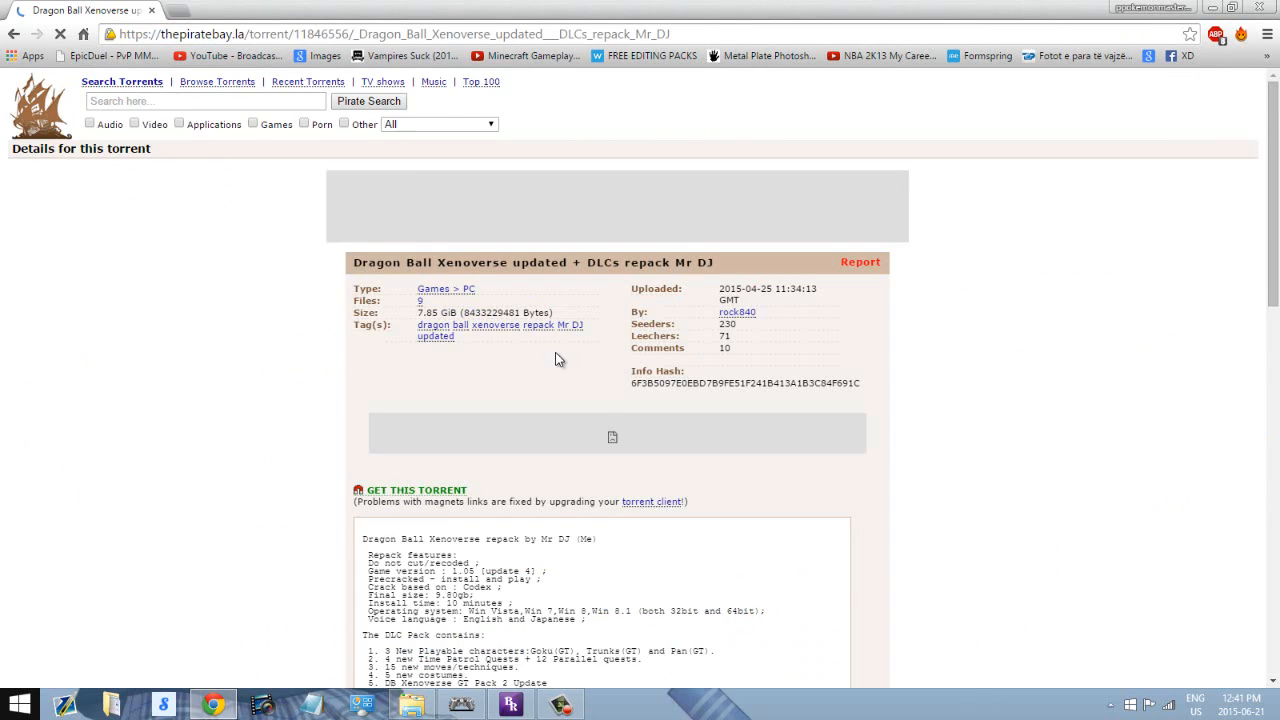
# Get the repack's magnet link and let BitTorrent handle it via Launch Application.
pyautogui.scroll(-3)
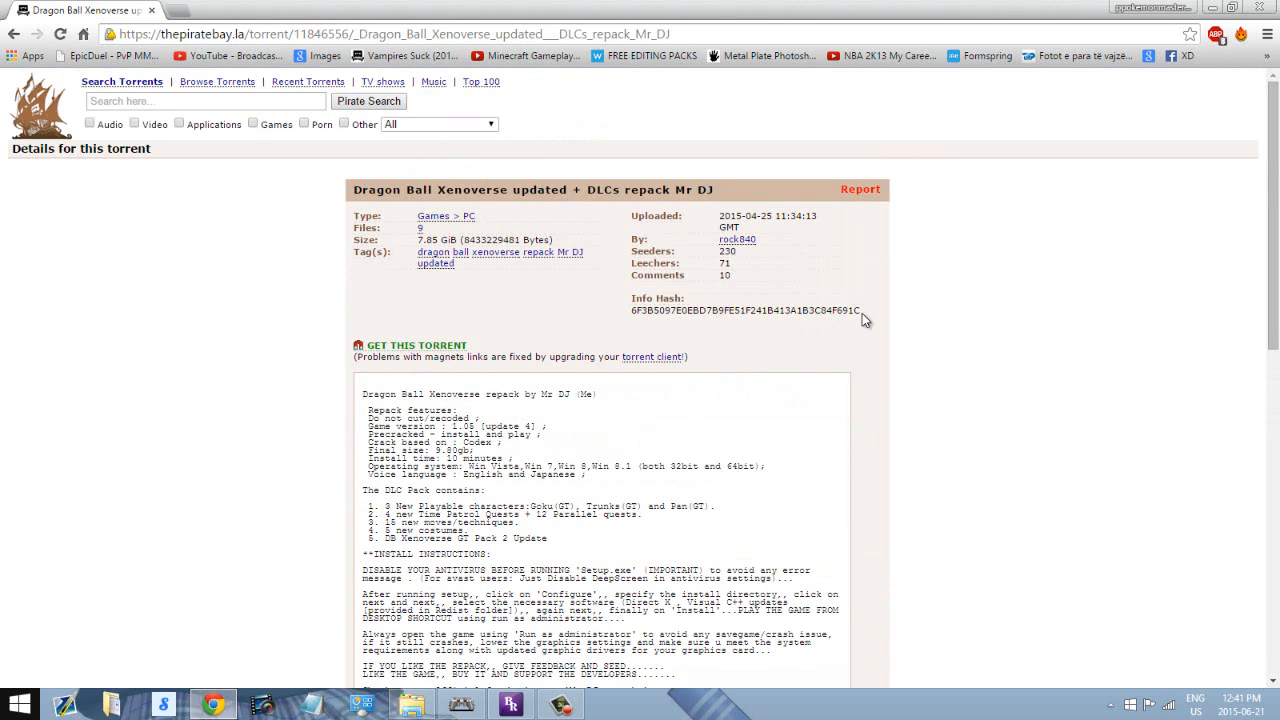
pyautogui.moveTo(716, 328)
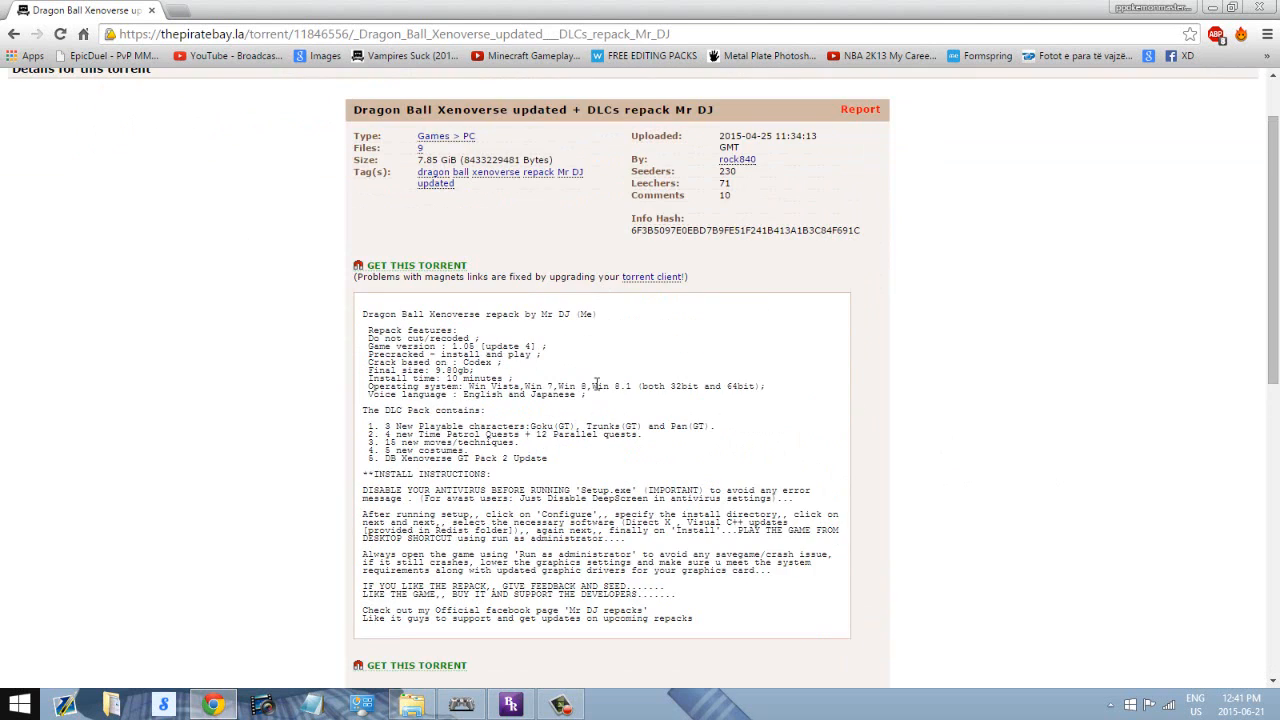
pyautogui.click(416, 264)
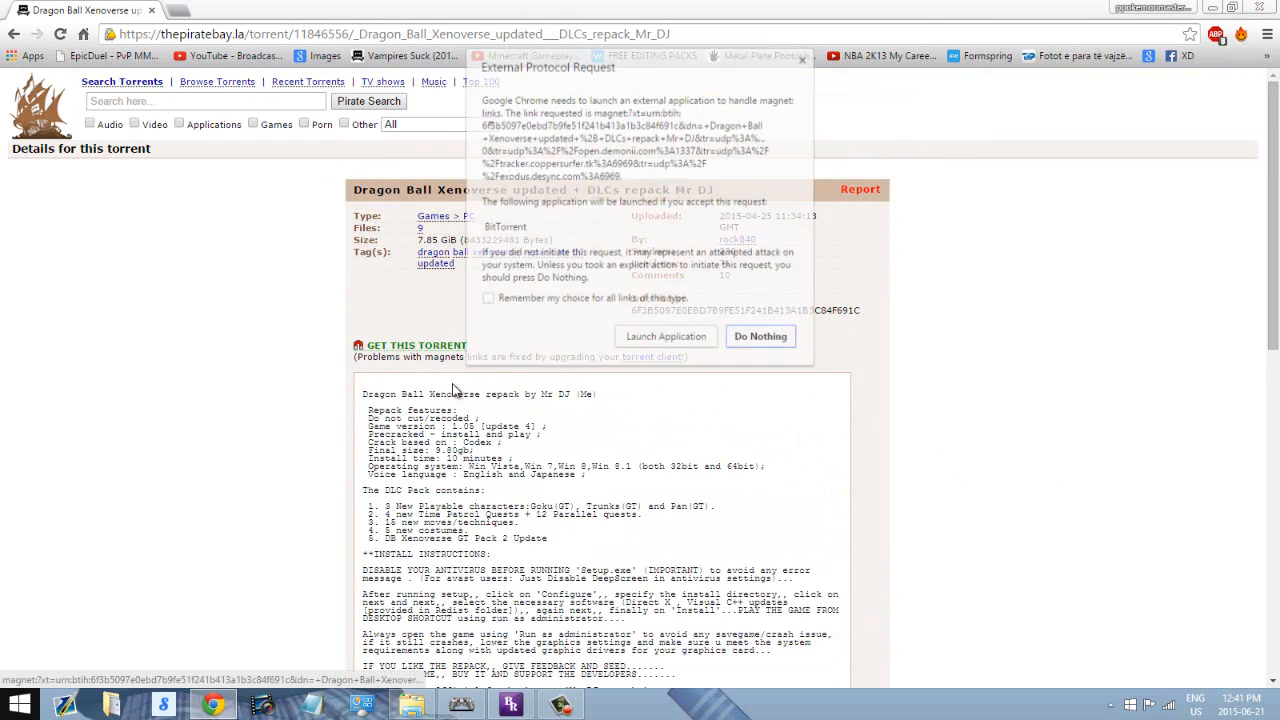
pyautogui.click(760, 336)
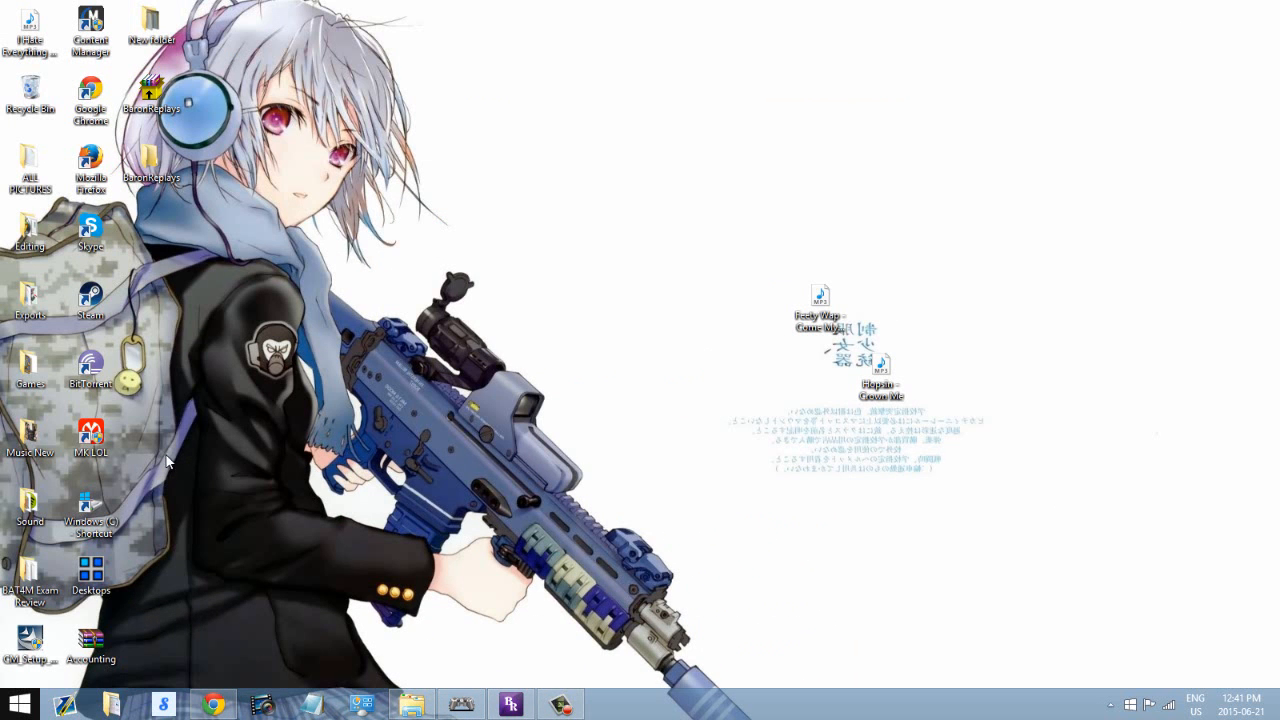
# Launch BitTorrent from its desktop shortcut.
pyautogui.click(90, 364)
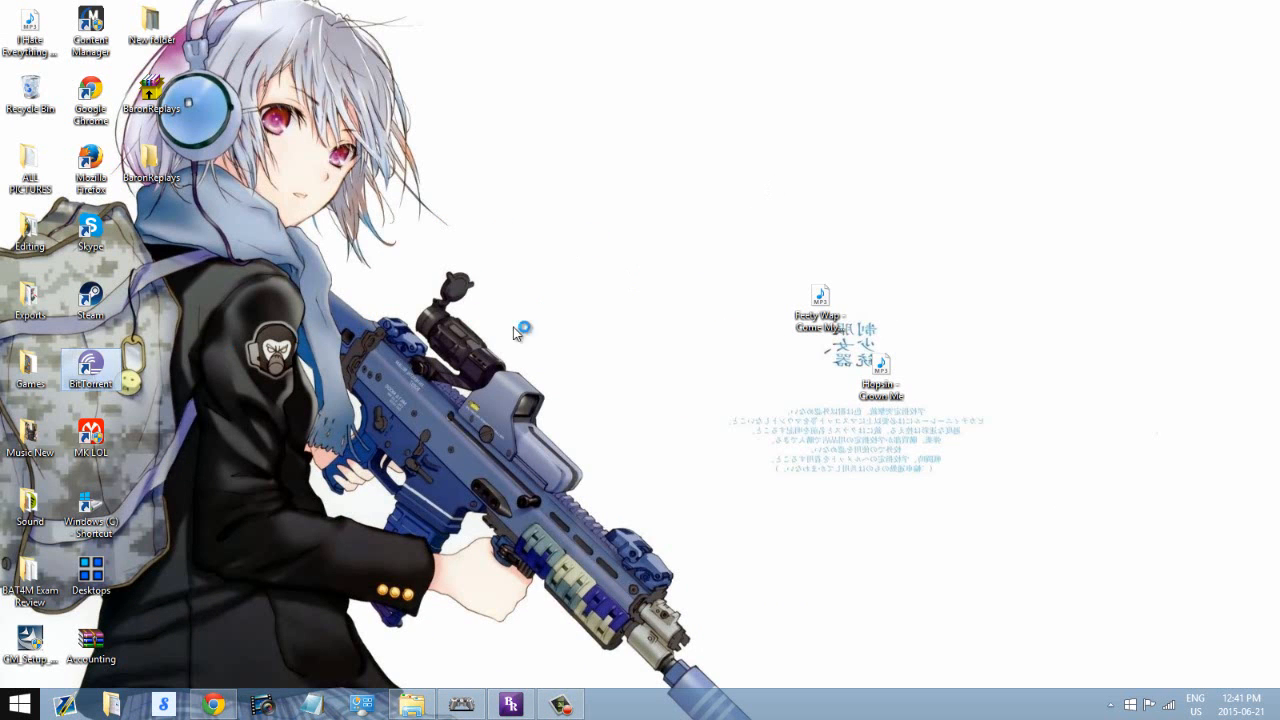
pyautogui.moveTo(252, 312)
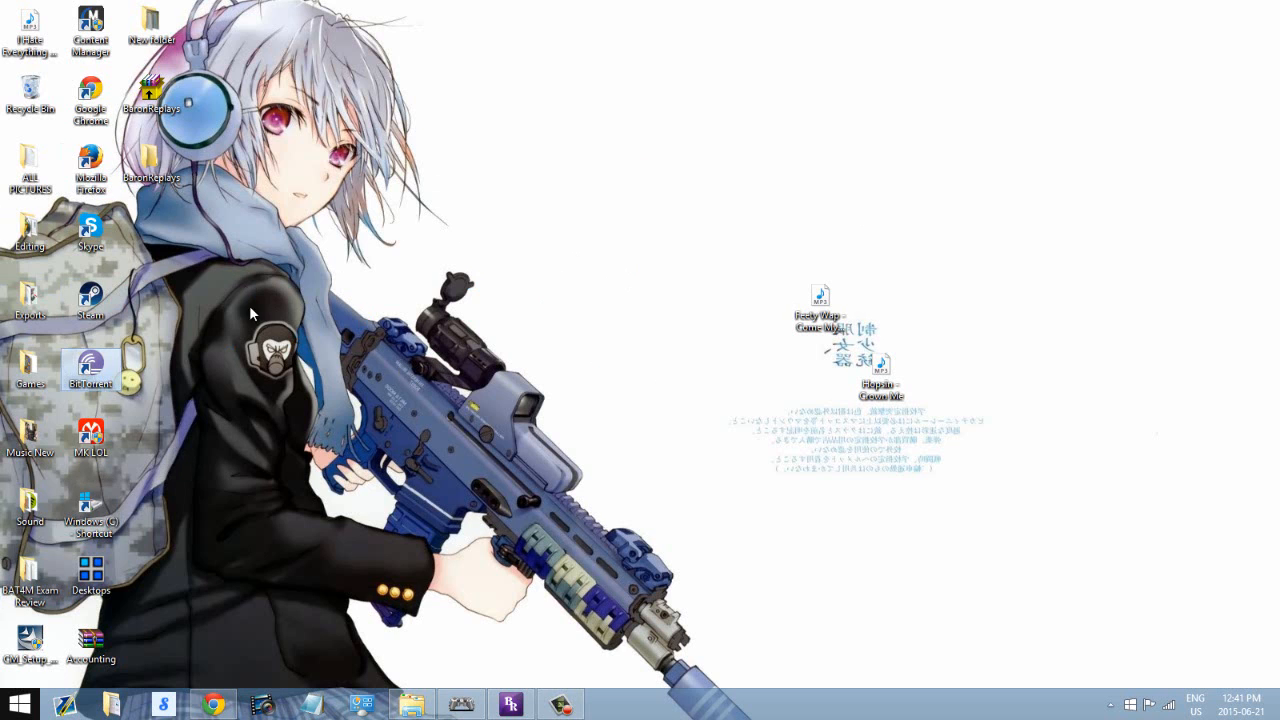
pyautogui.doubleClick(90, 370)
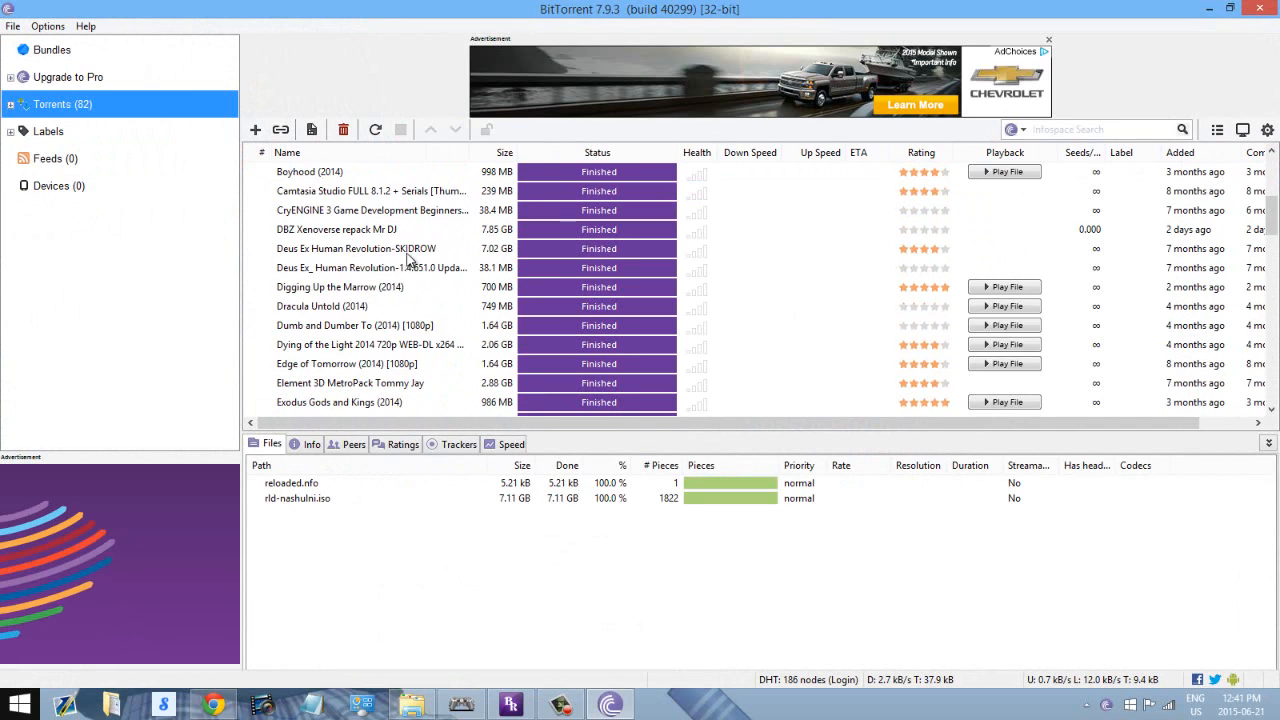
# Open the download folder of the DBZ Xenoverse repack Mr DJ torrent.
pyautogui.click(336, 288)
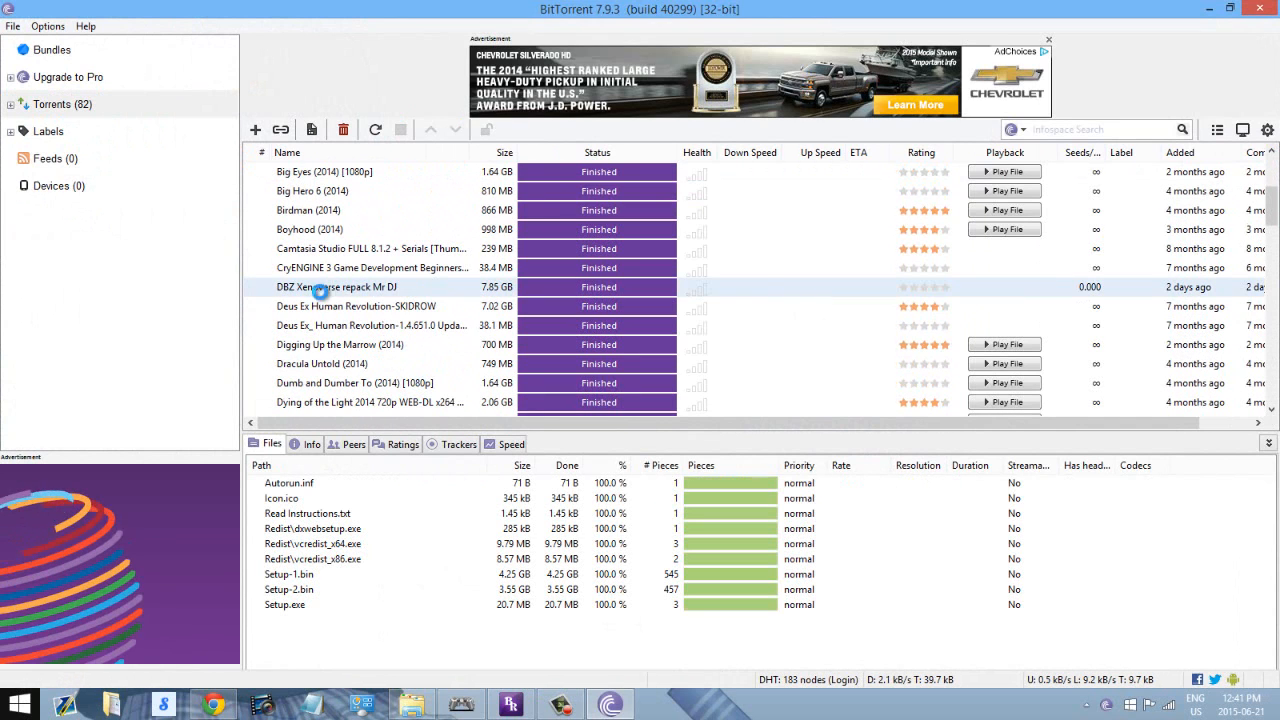
pyautogui.doubleClick(338, 288)
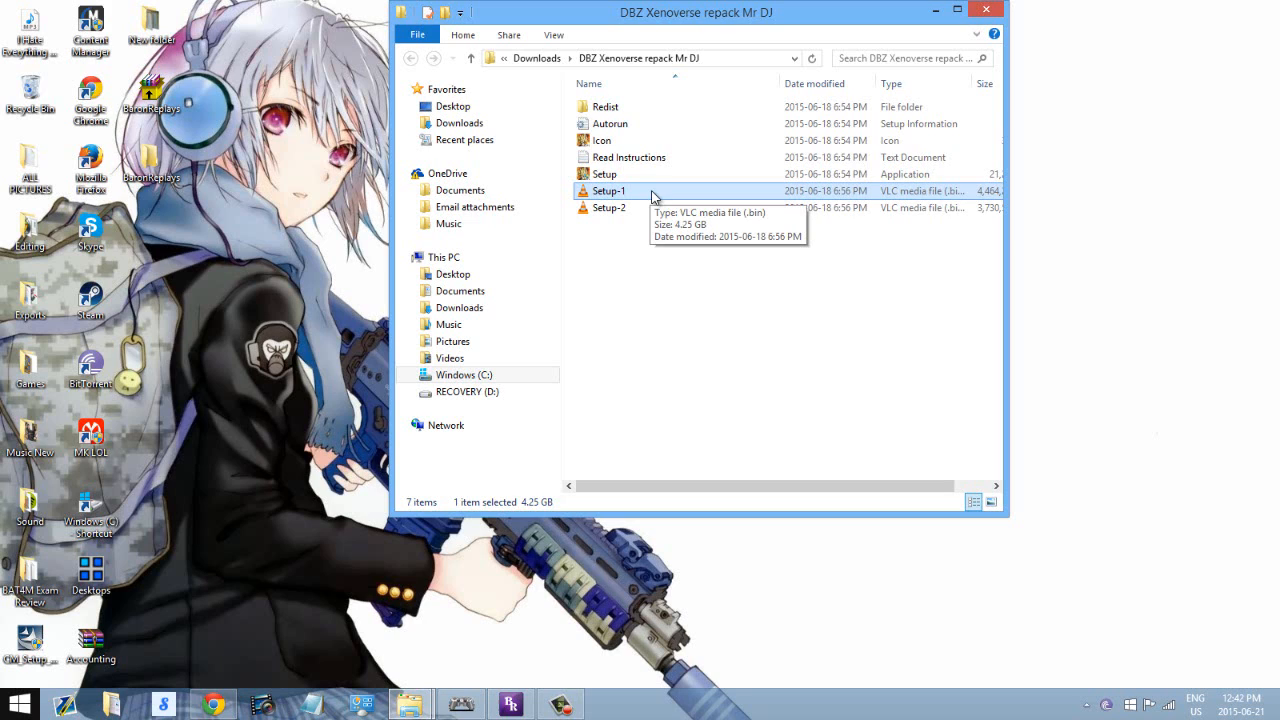
# Look over Setup-1, Setup and Read Instructions in the repack folder.
pyautogui.click(604, 172)
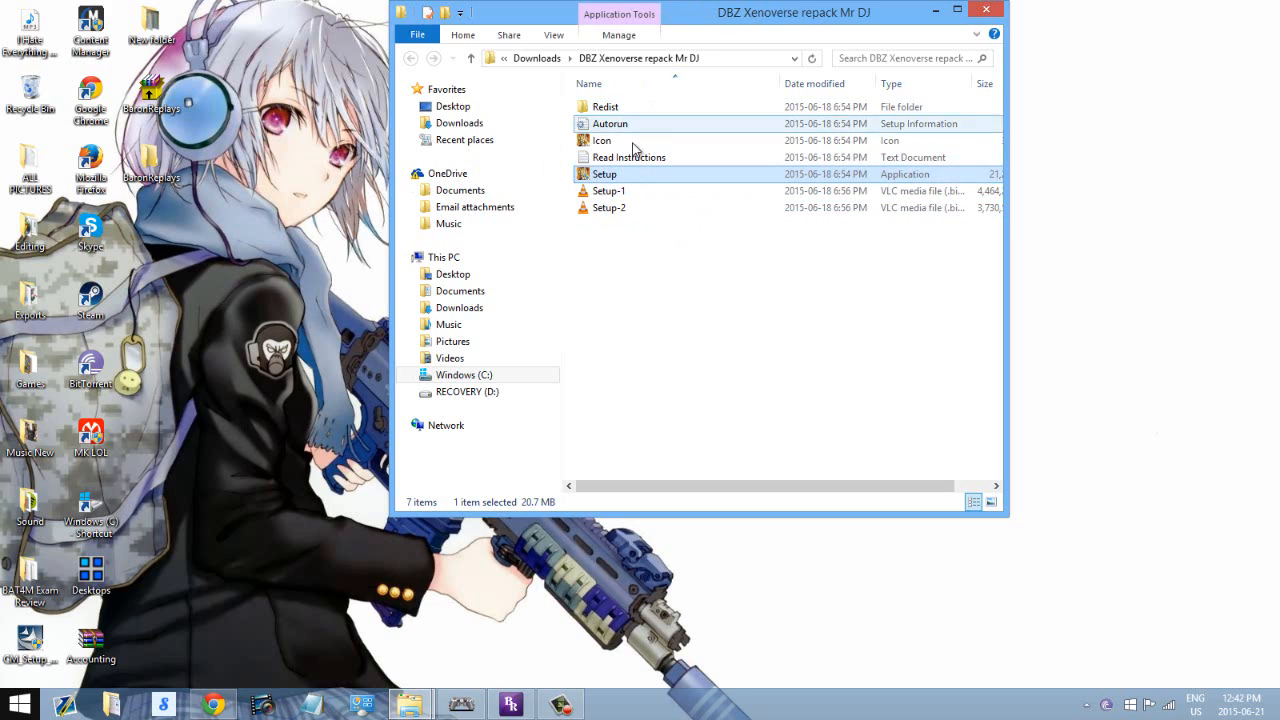
pyautogui.click(628, 156)
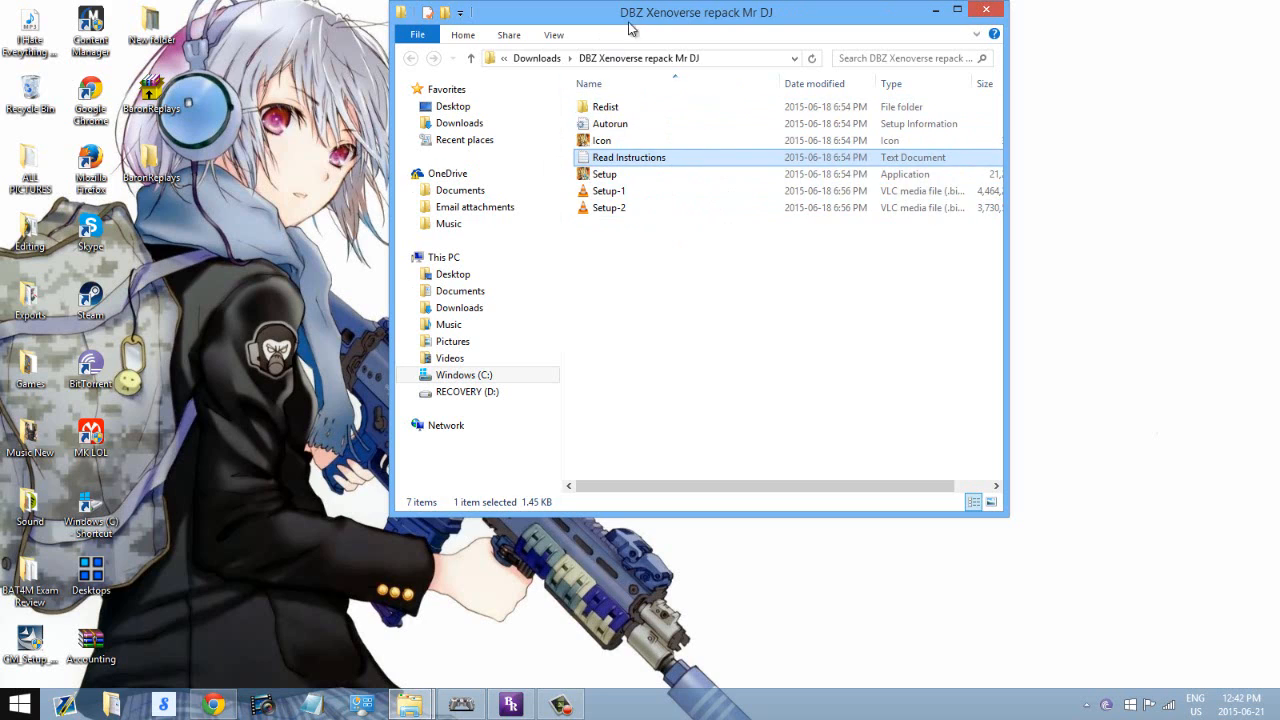
pyautogui.click(1088, 704)
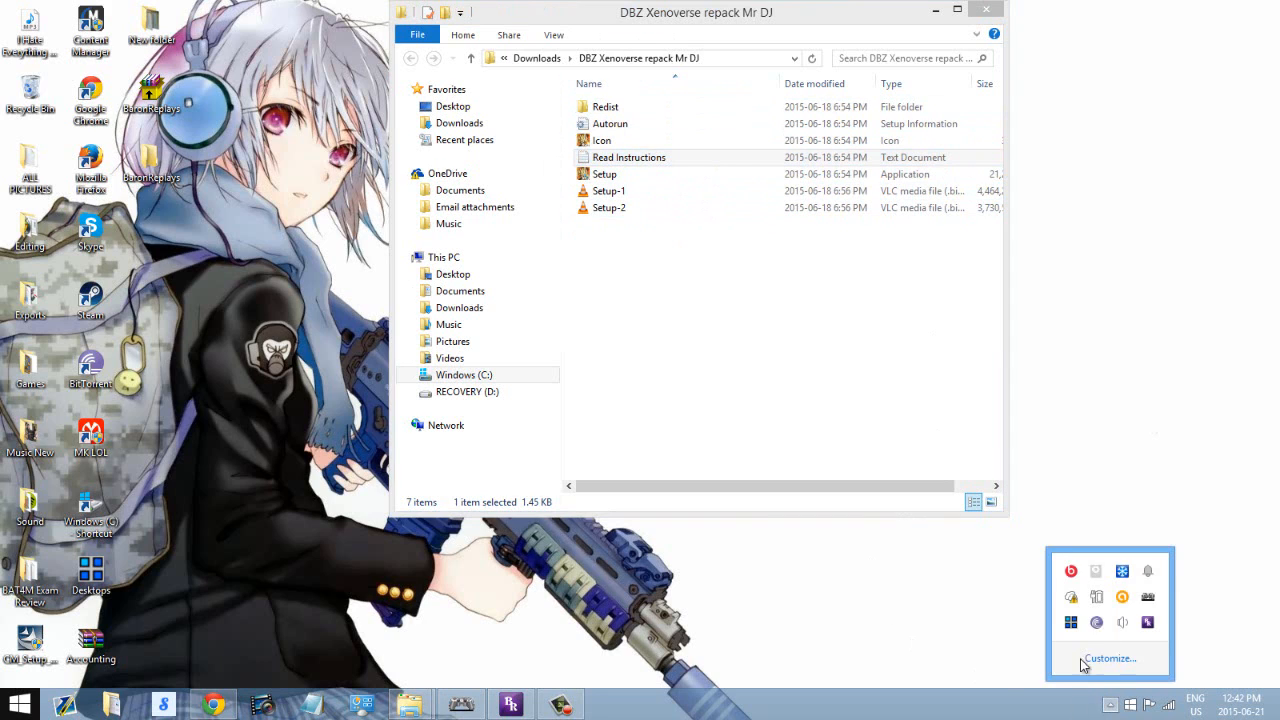
pyautogui.moveTo(1208, 444)
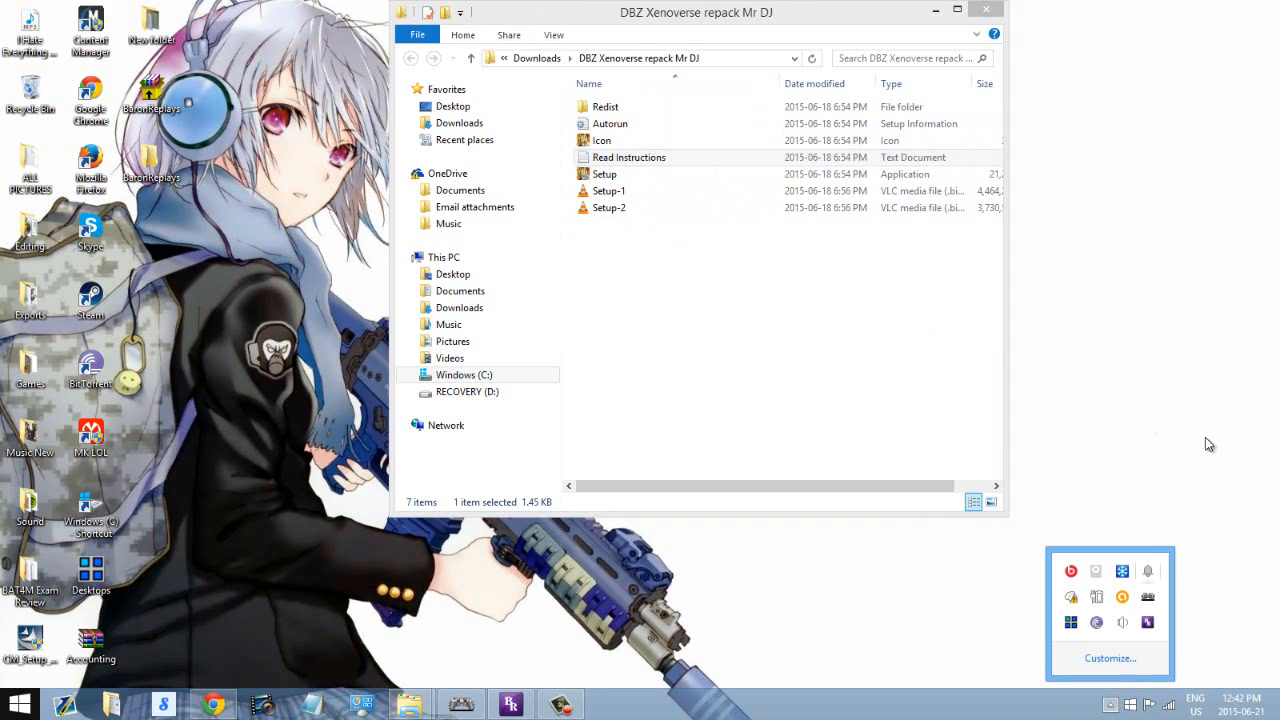
pyautogui.moveTo(1148, 596)
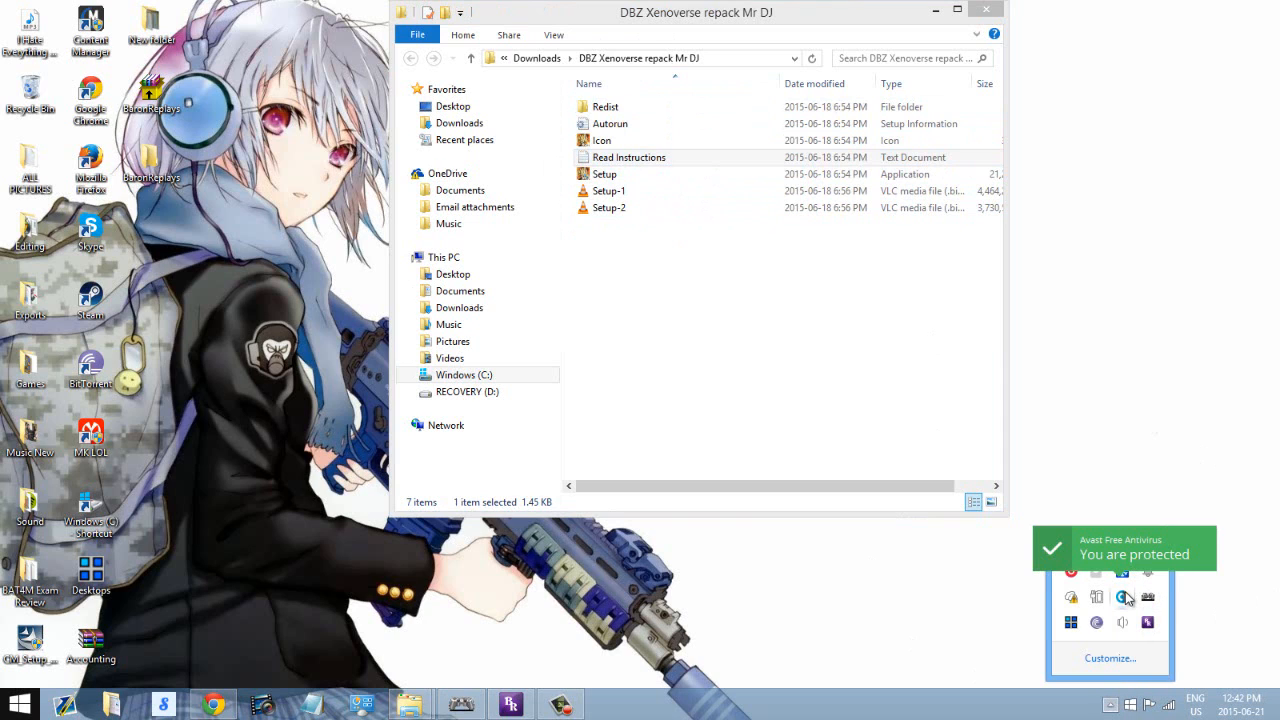
# Untick Enable DeepScreen in Avast's General settings and confirm with OK.
pyautogui.click(1122, 596)
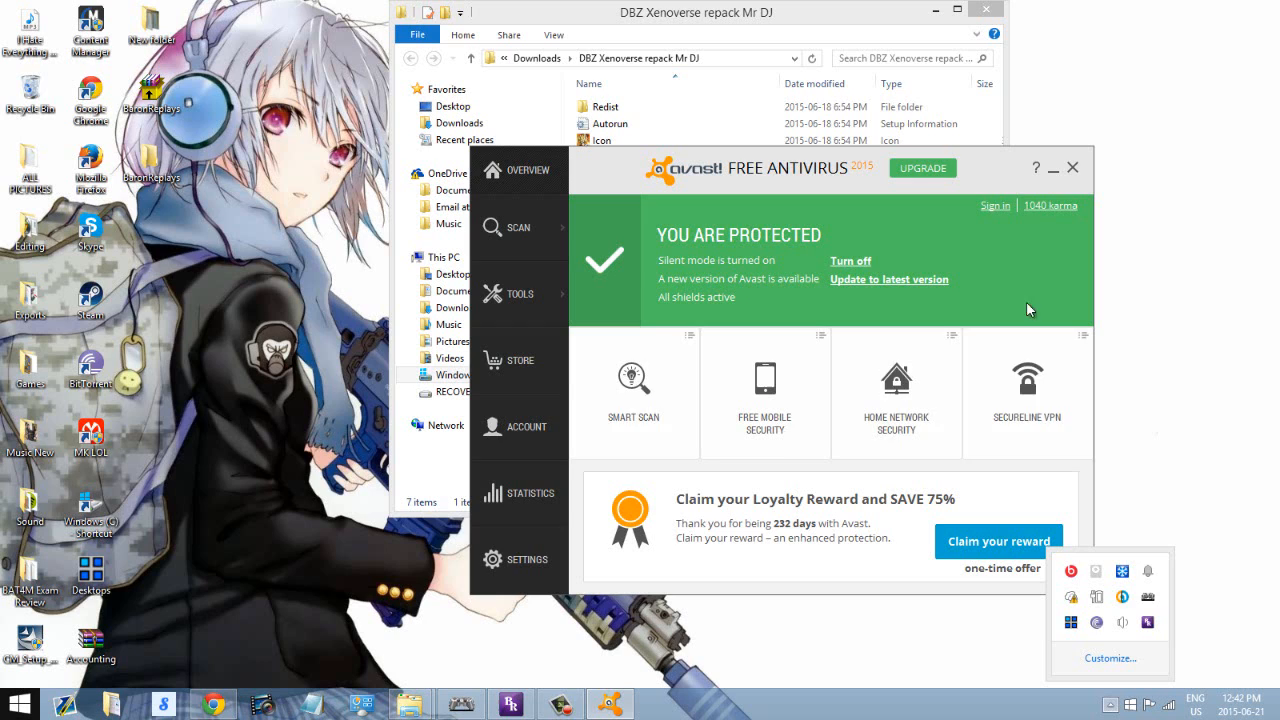
pyautogui.click(528, 560)
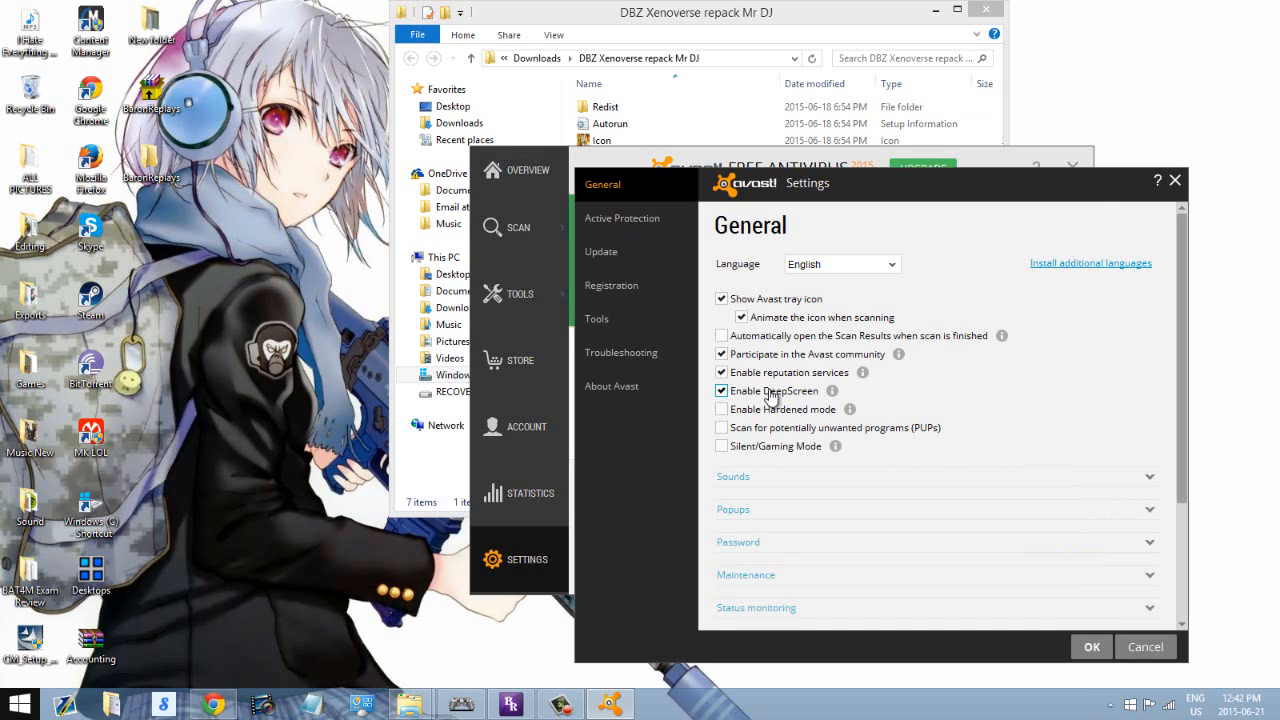
pyautogui.click(720, 390)
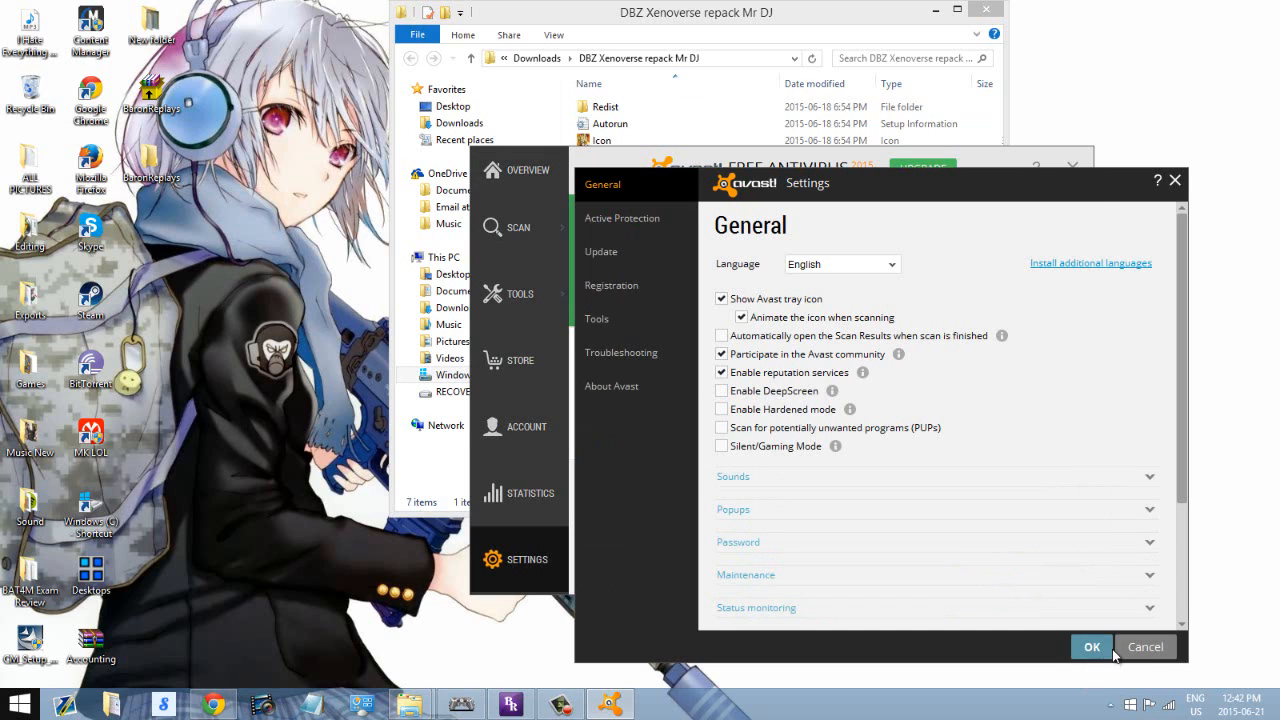
pyautogui.click(1092, 646)
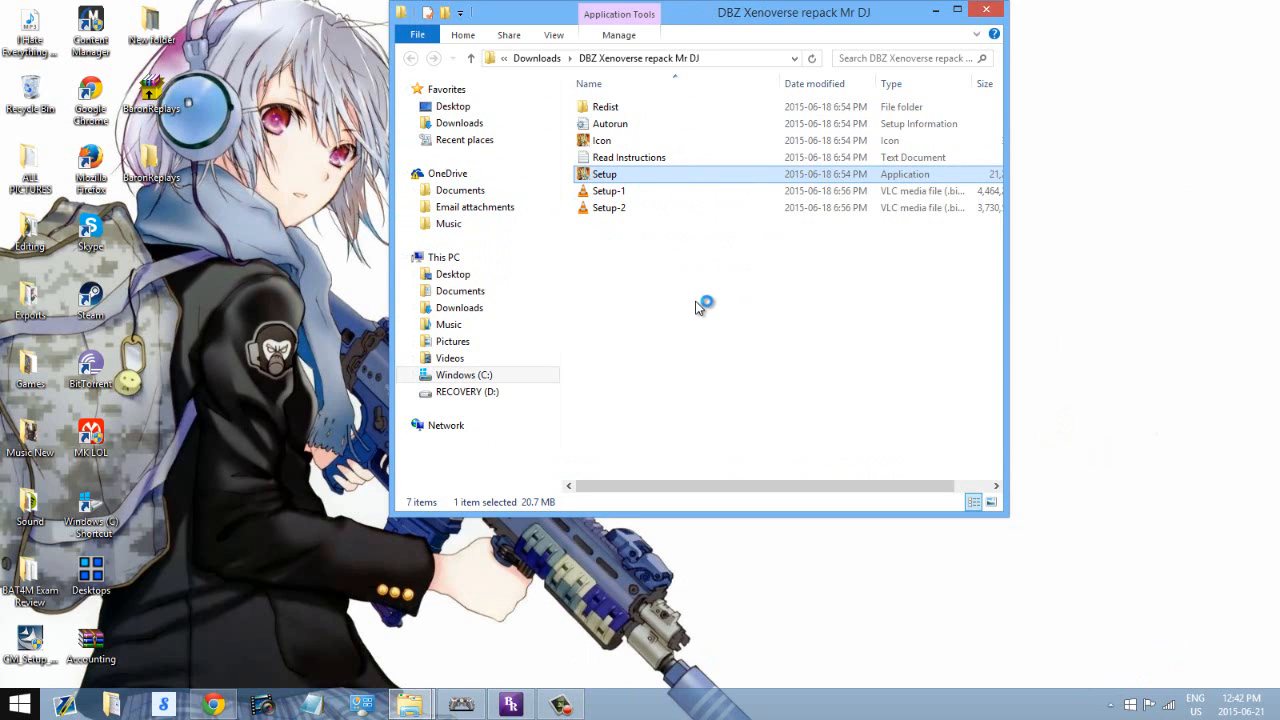
# Run the repack's Setup, approve the UAC prompt, and select the Redist folder.
pyautogui.doubleClick(604, 172)
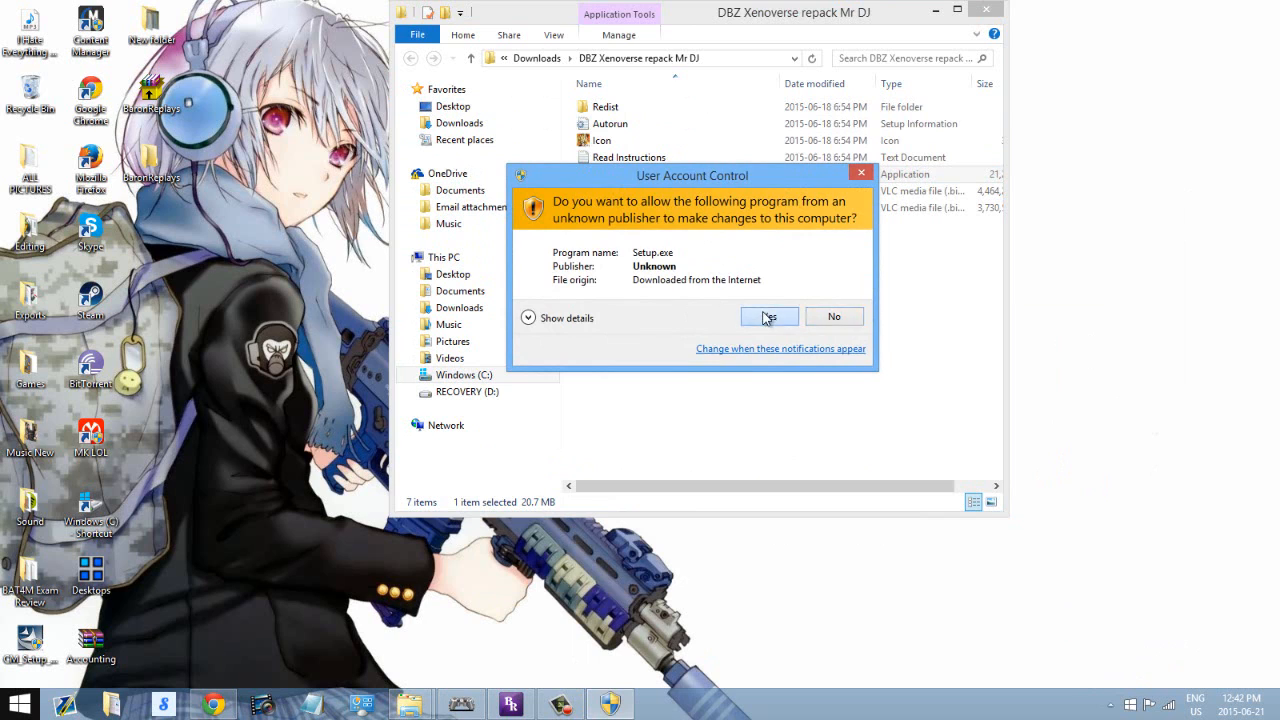
pyautogui.click(768, 316)
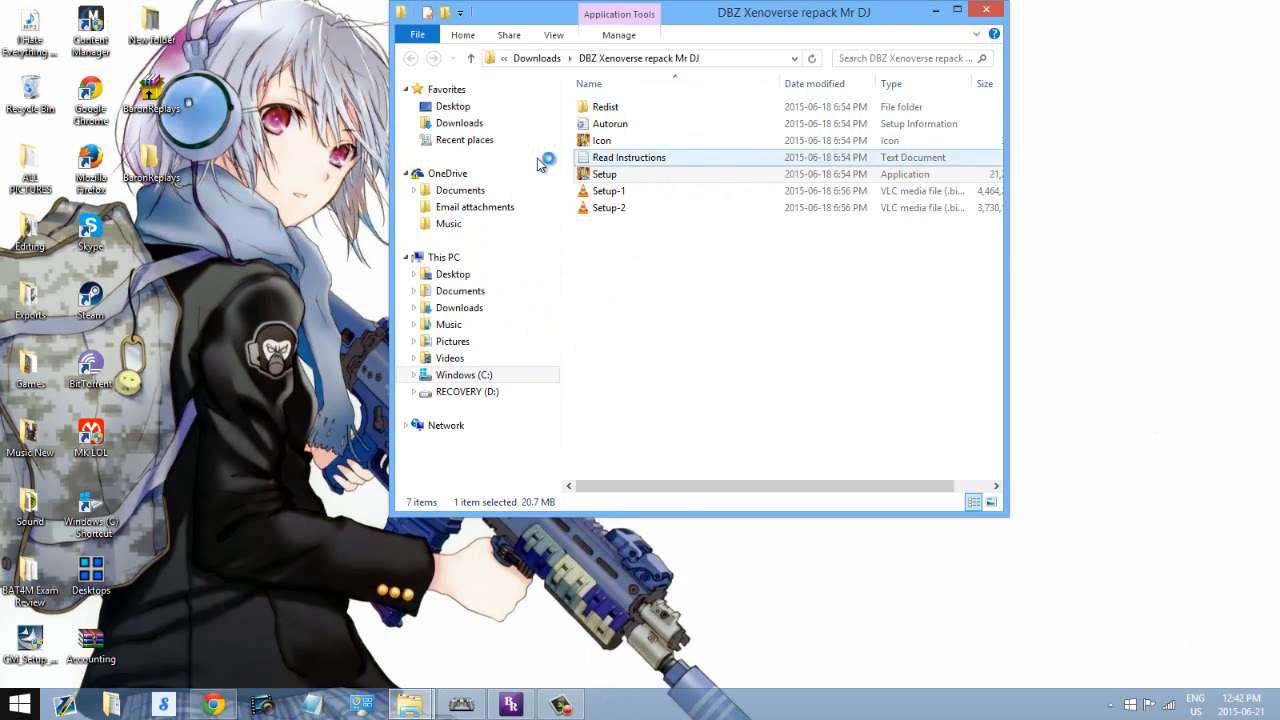
pyautogui.click(604, 106)
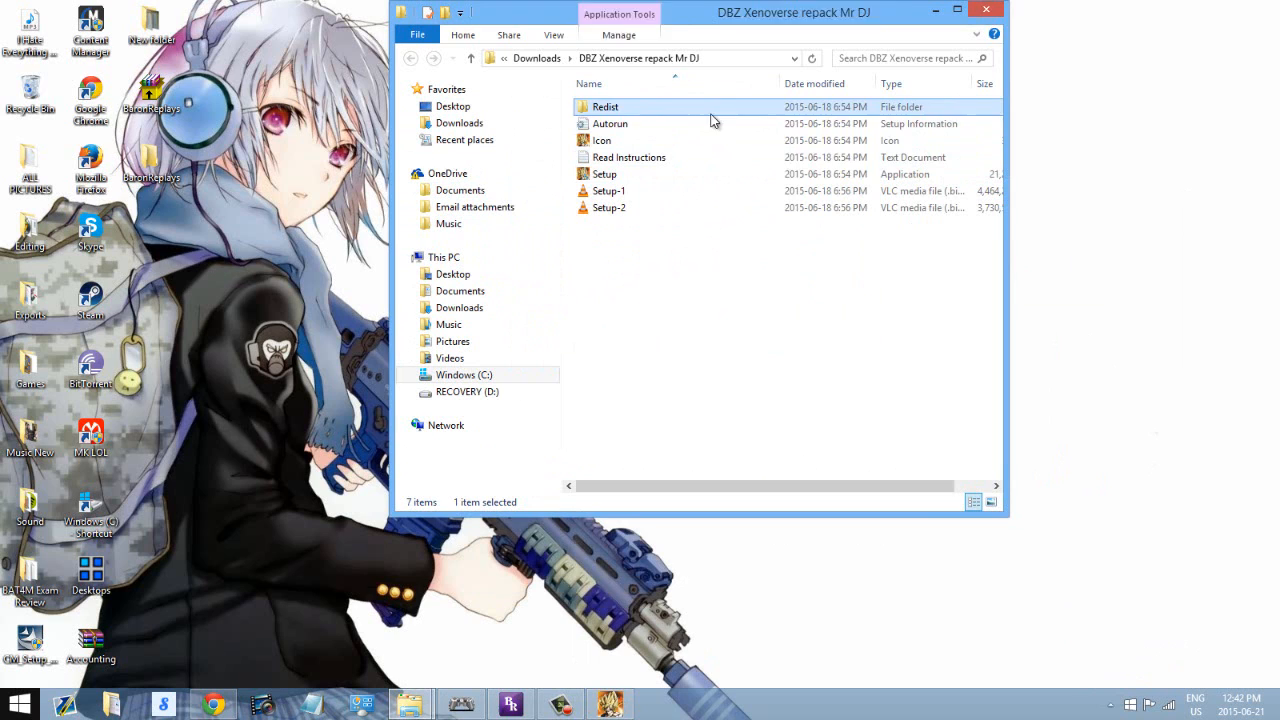
pyautogui.click(610, 124)
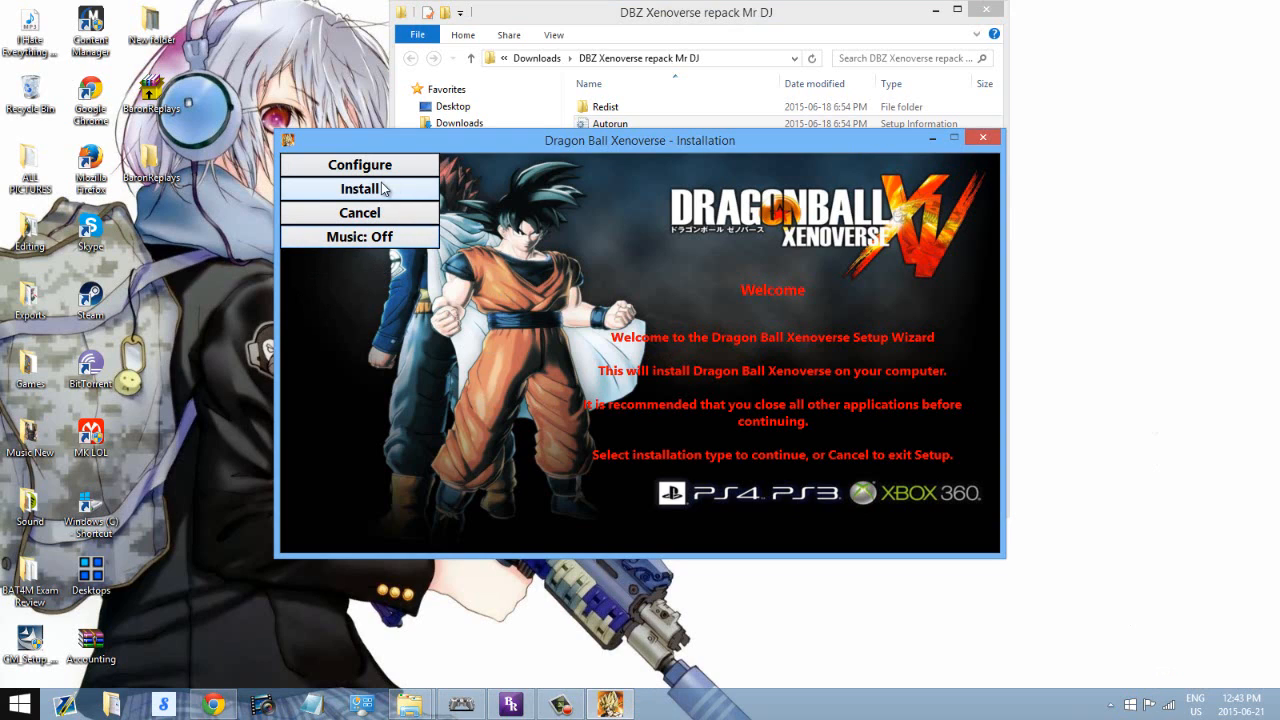
pyautogui.moveTo(360, 164)
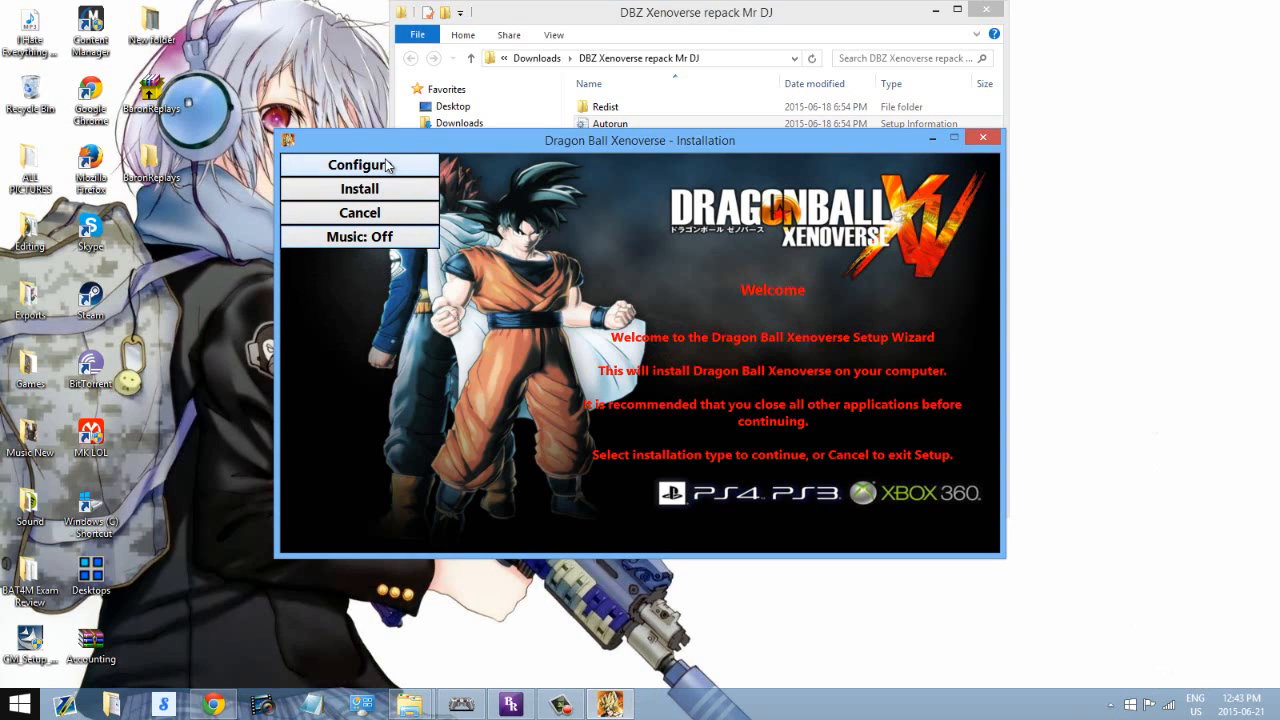
pyautogui.moveTo(350, 190)
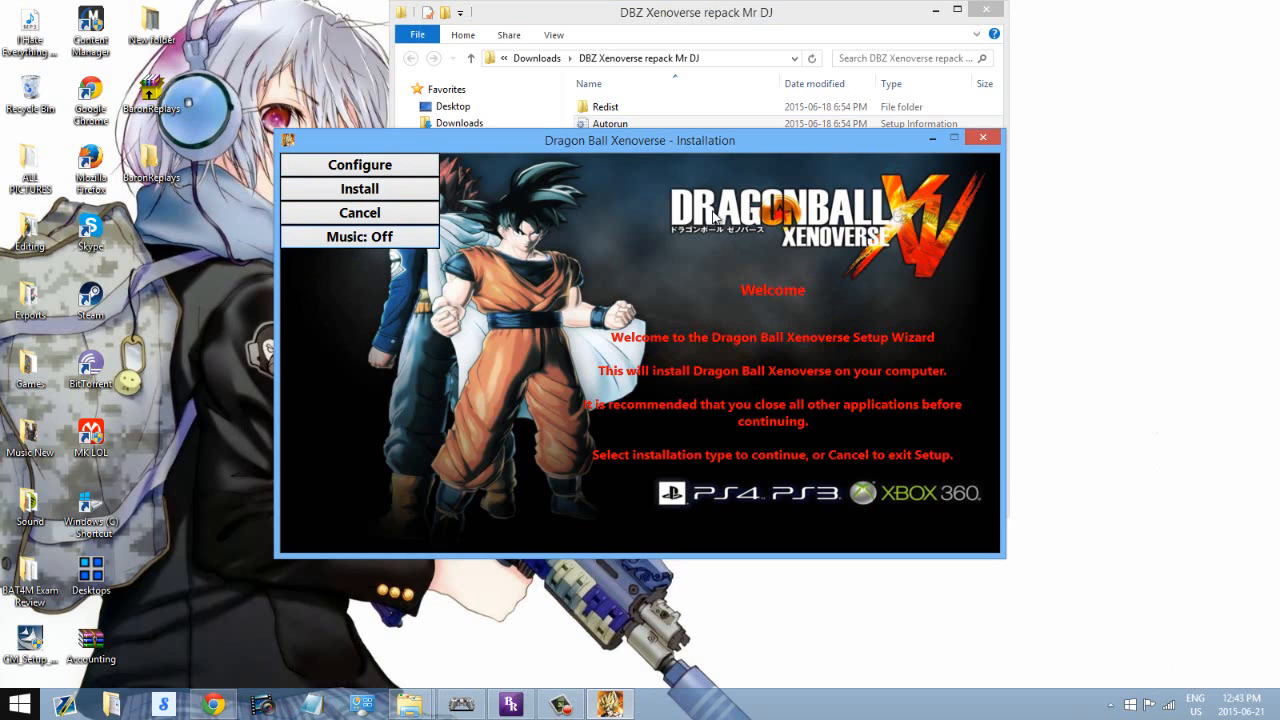
pyautogui.moveTo(558, 346)
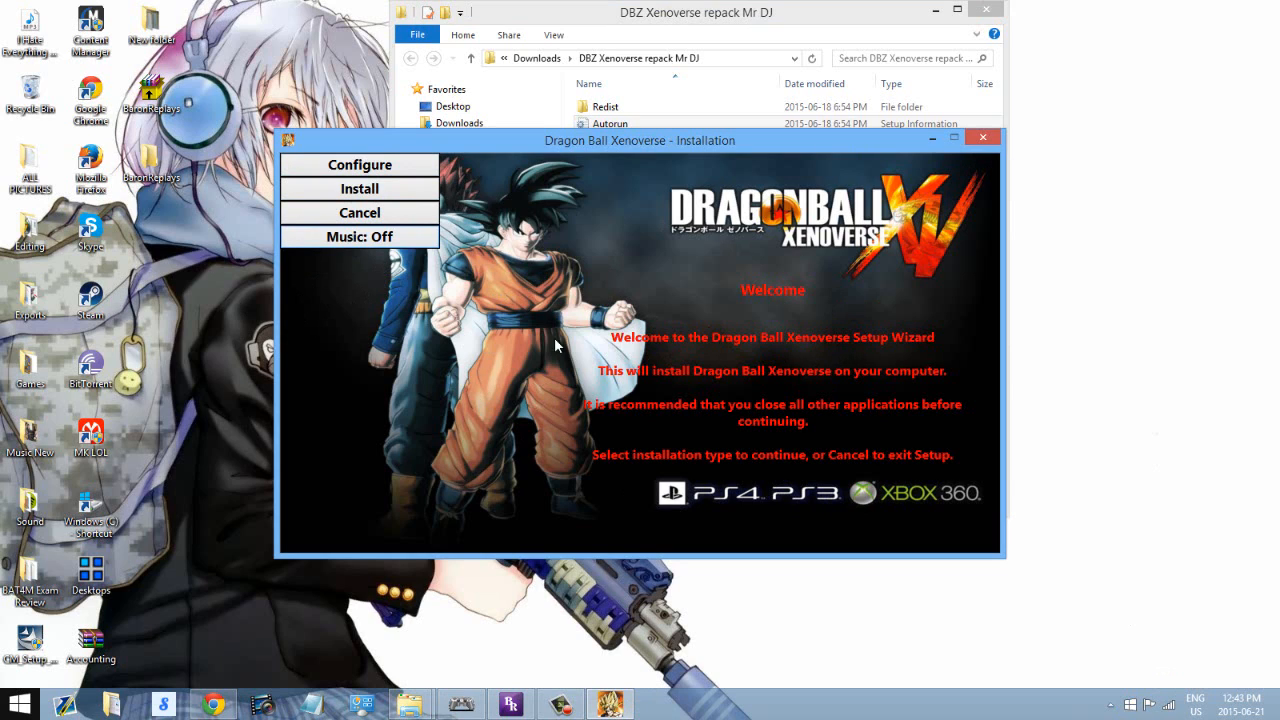
pyautogui.moveTo(936, 428)
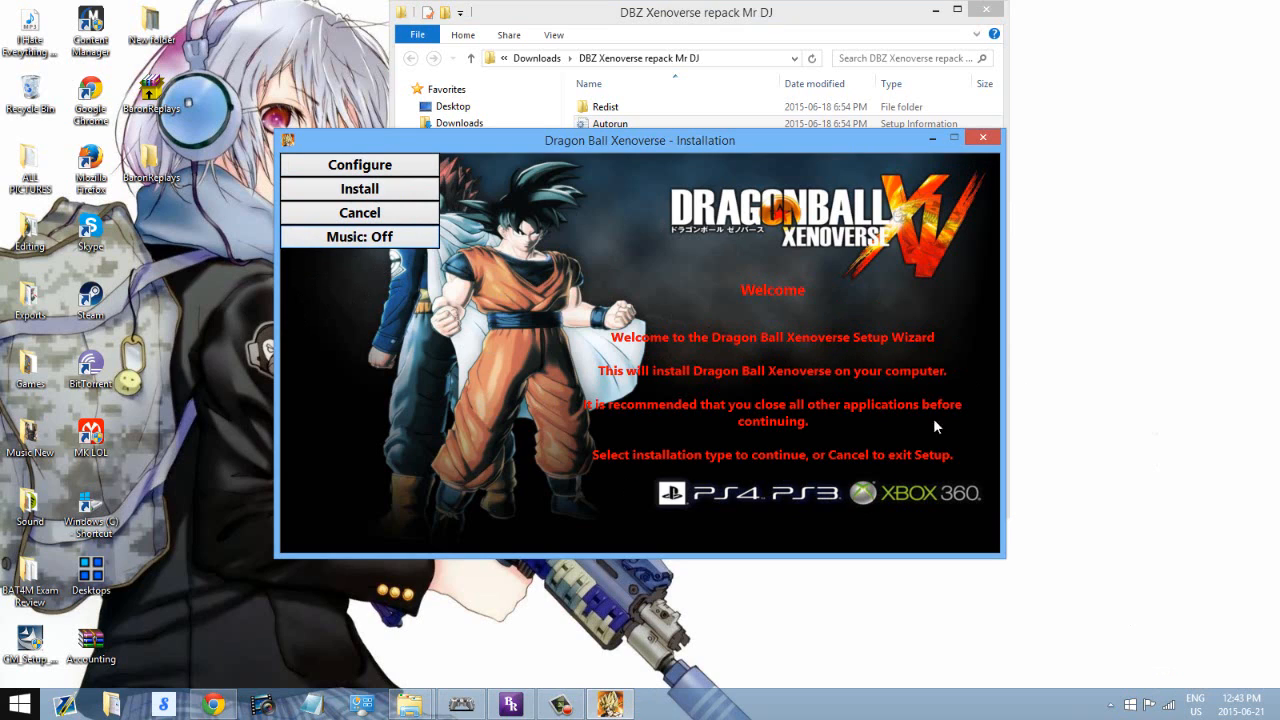
pyautogui.moveTo(756, 268)
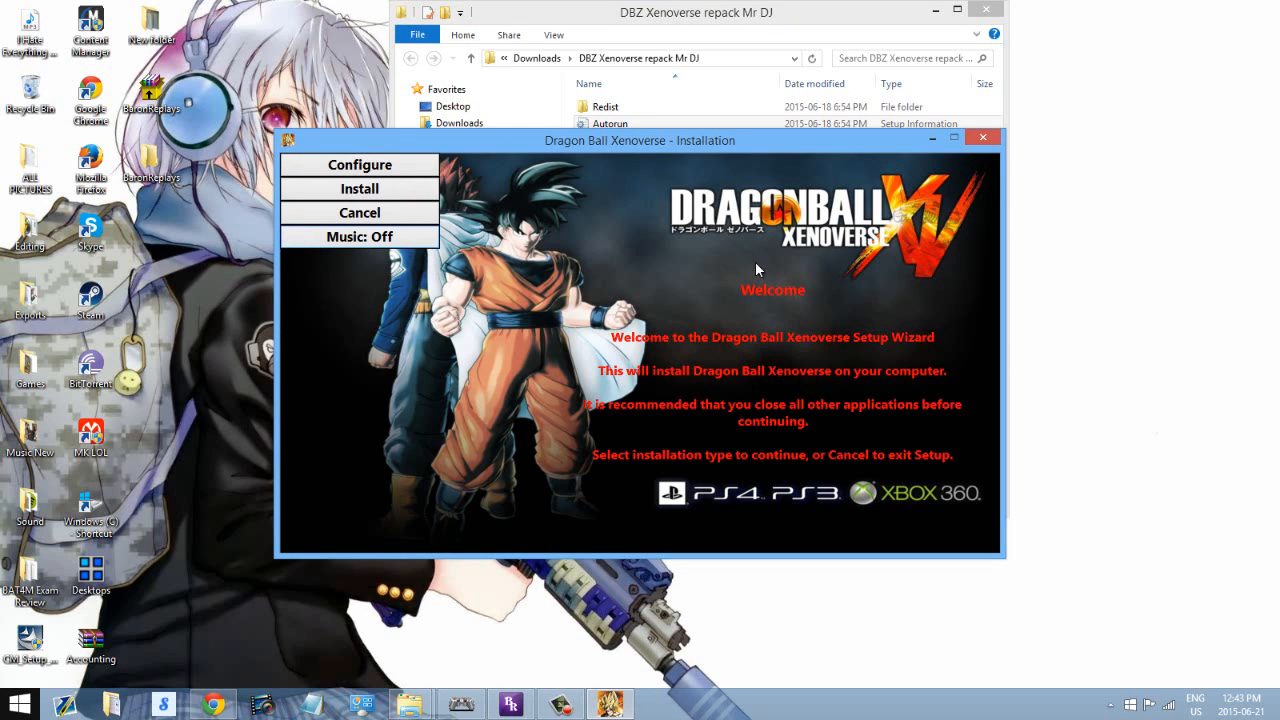
pyautogui.moveTo(170, 384)
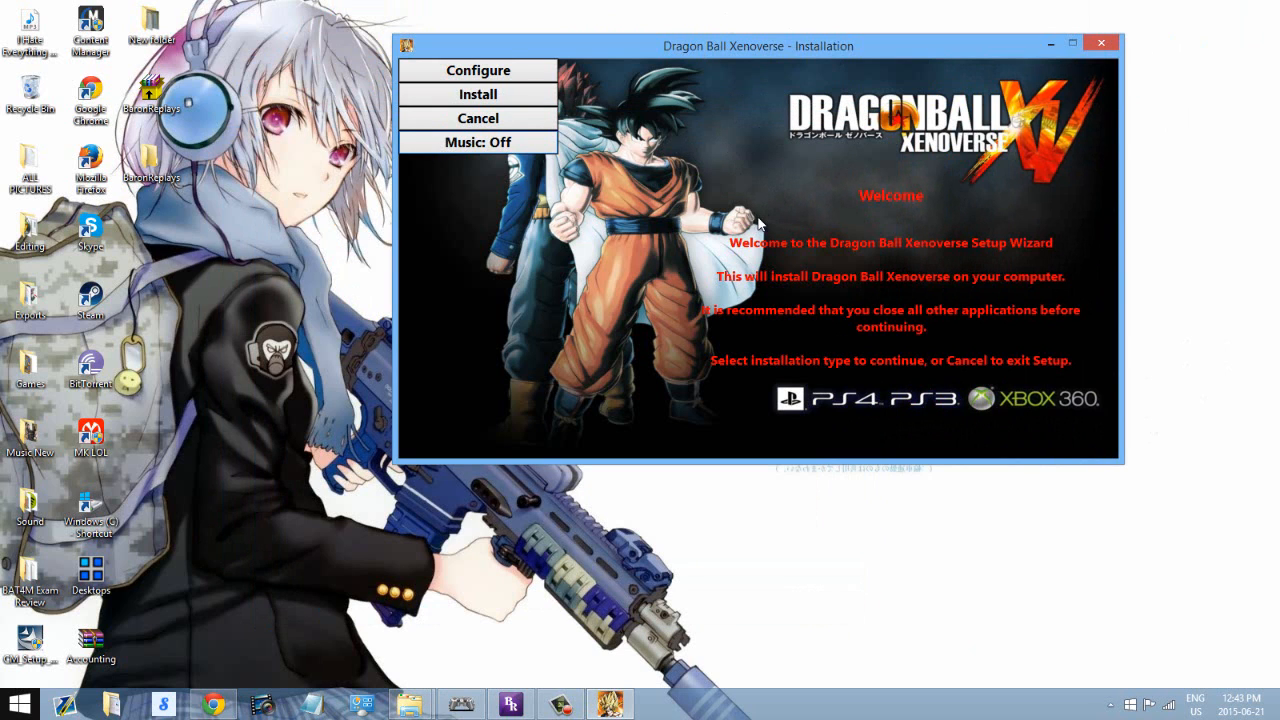
pyautogui.moveTo(842, 388)
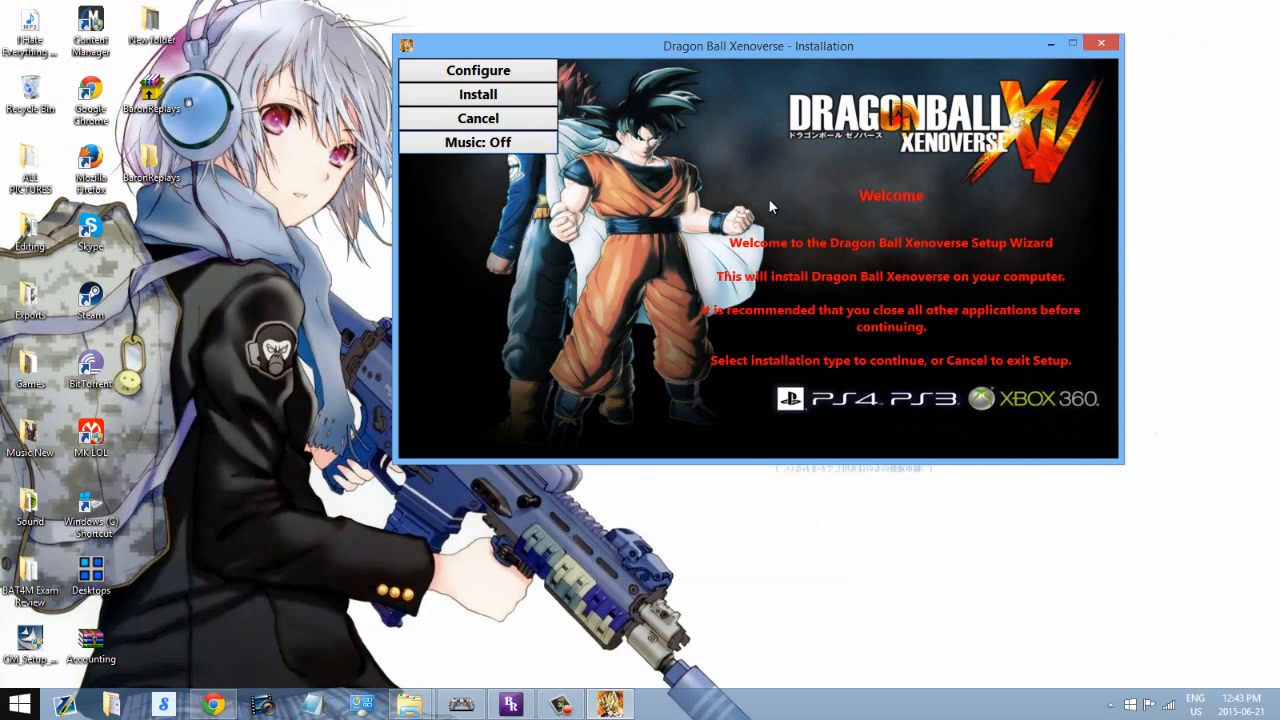
pyautogui.moveTo(1100, 44)
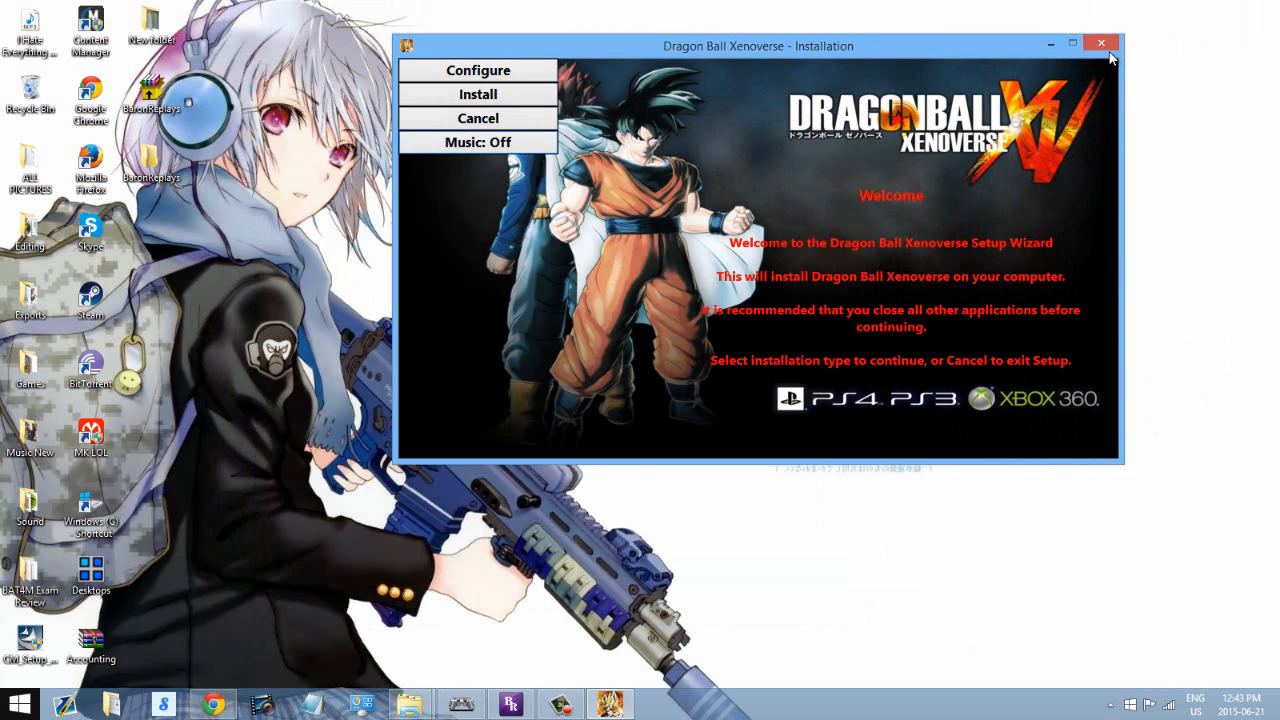
pyautogui.moveTo(940, 304)
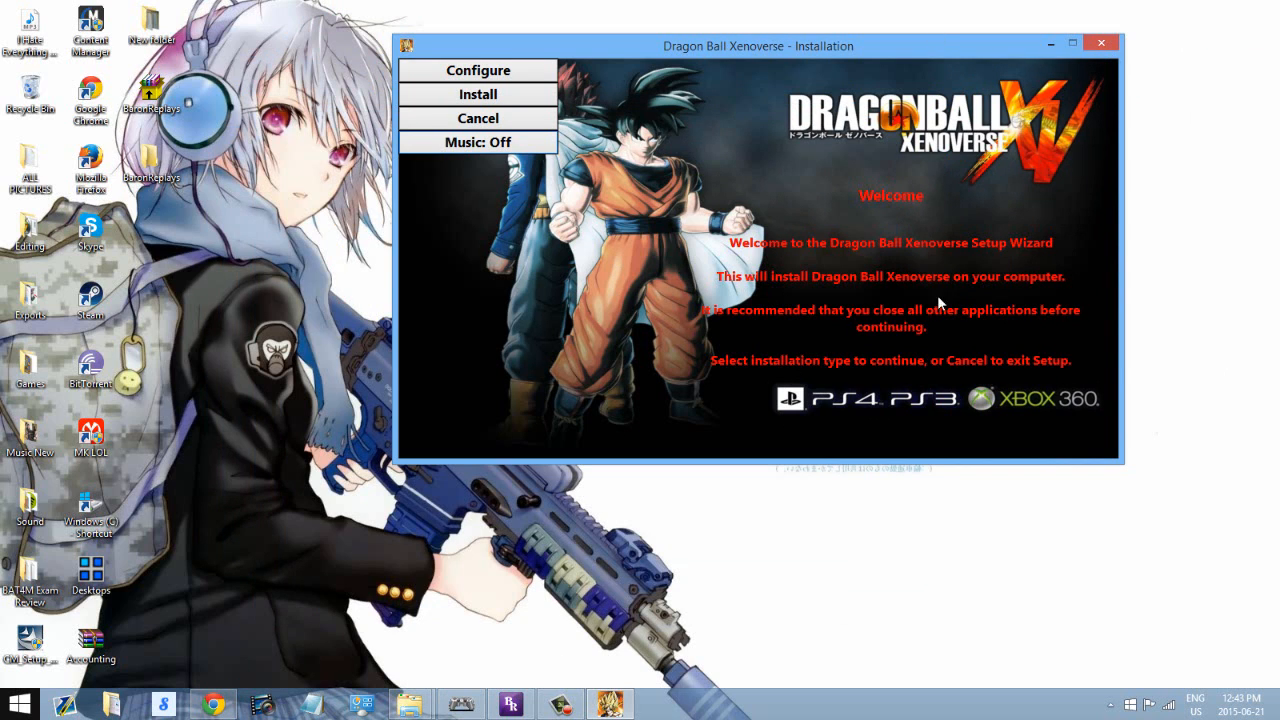
# Close the Dragon Ball Xenoverse Setup wizard and confirm Yes in Exit Setup.
pyautogui.click(478, 118)
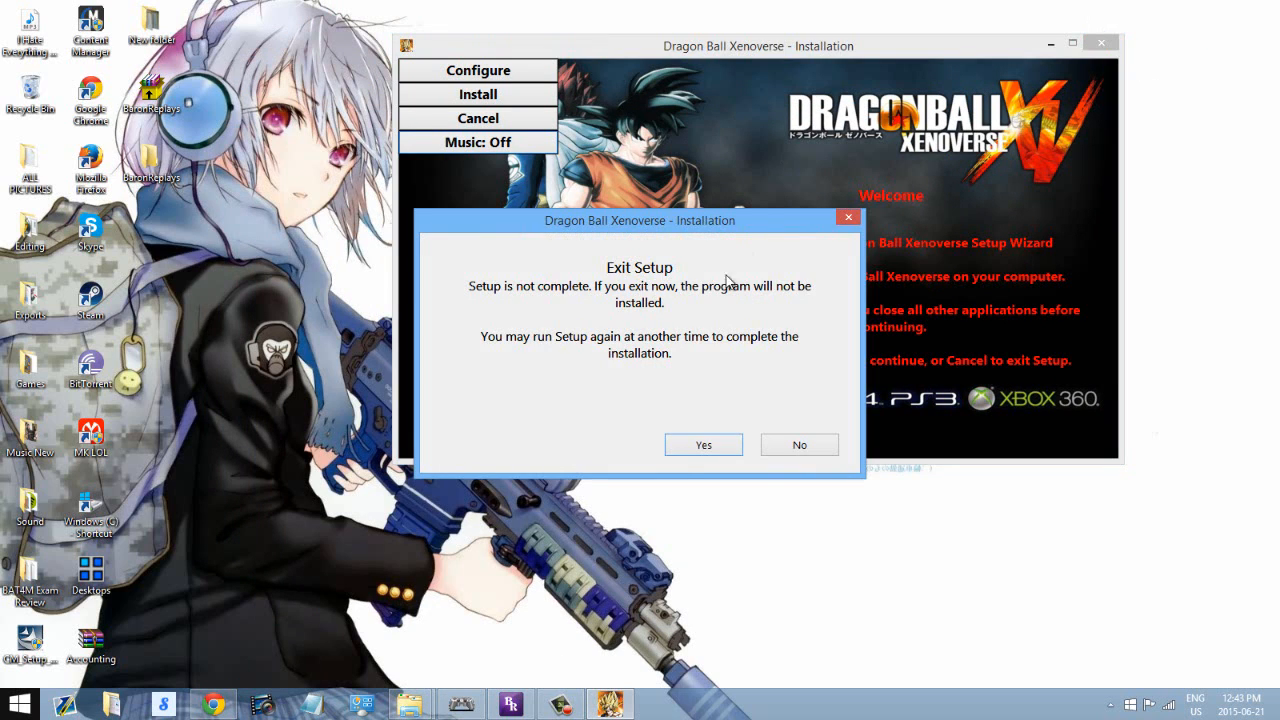
pyautogui.click(704, 444)
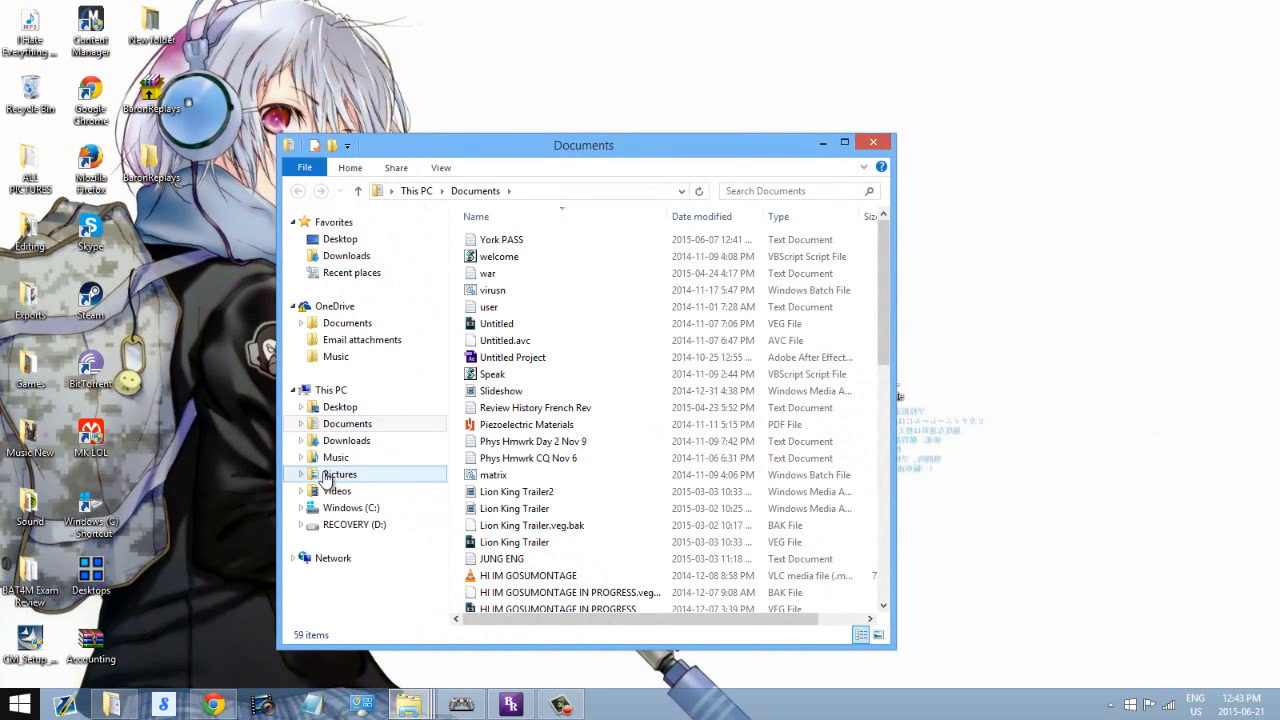
# Go to Program Files (x86) and open the Mr DJ folder holding Dragon Ball Xenoverse.
pyautogui.click(298, 192)
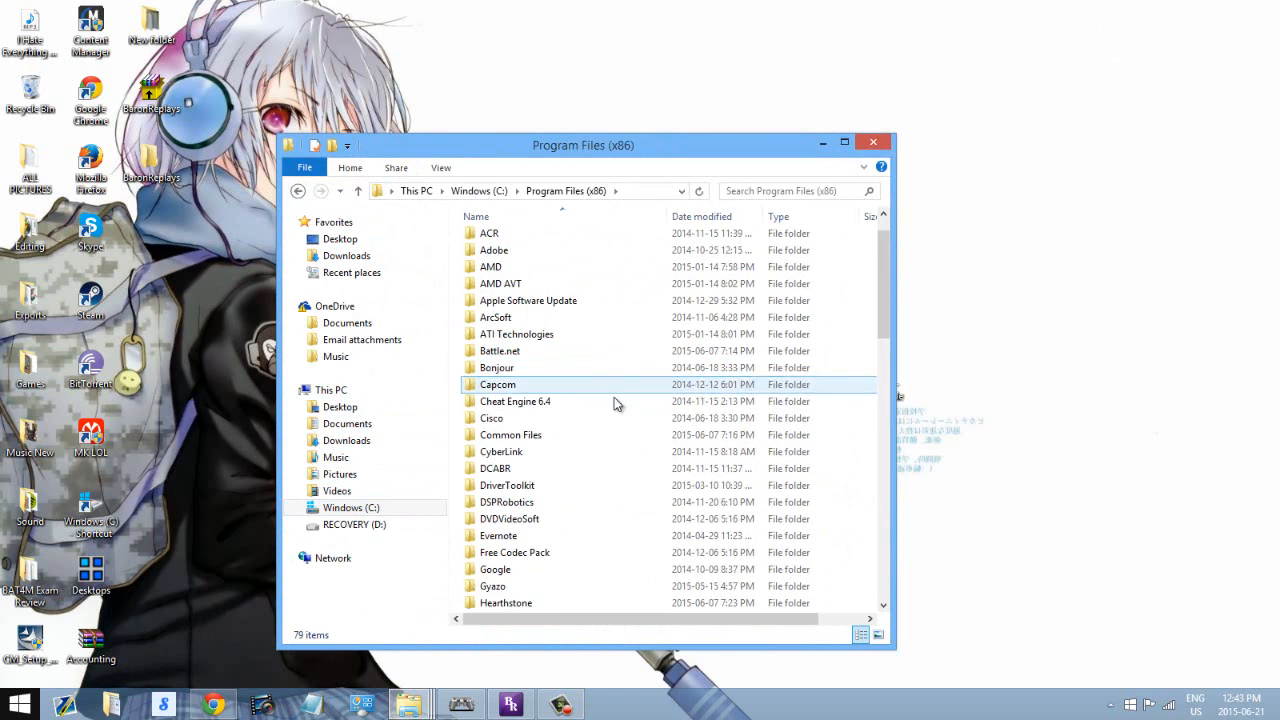
pyautogui.scroll(-3)
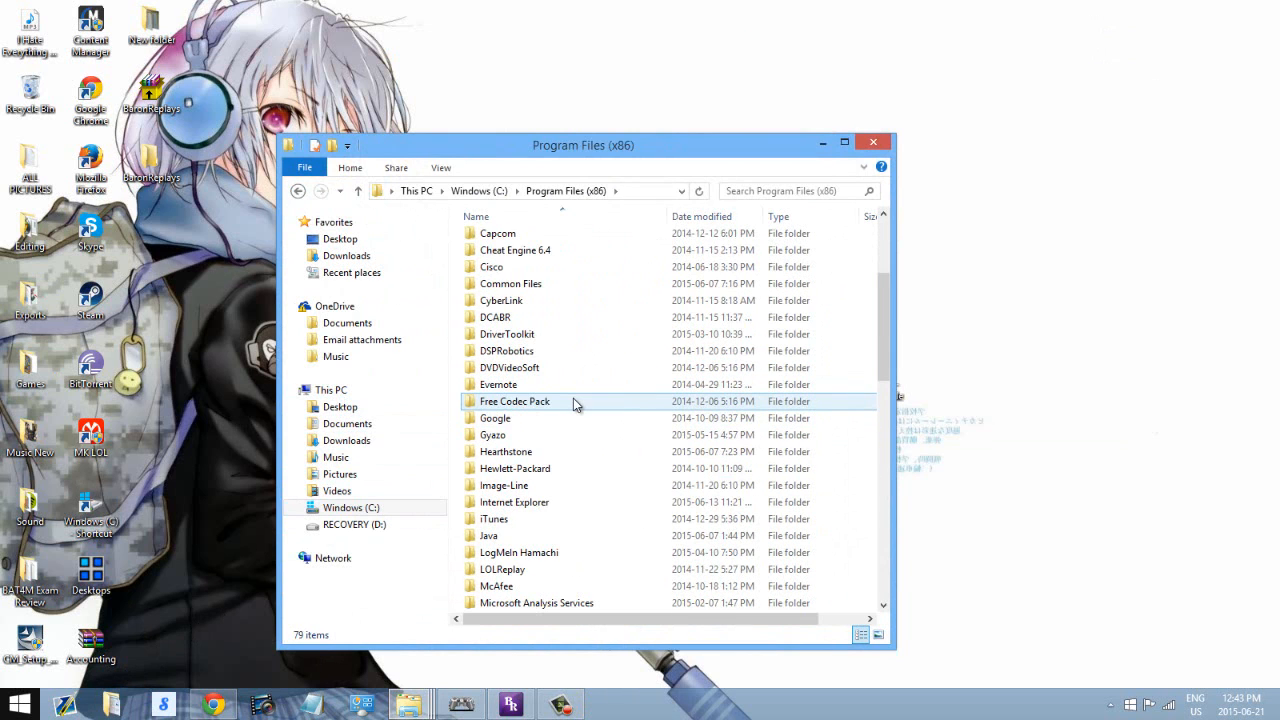
pyautogui.scroll(-3)
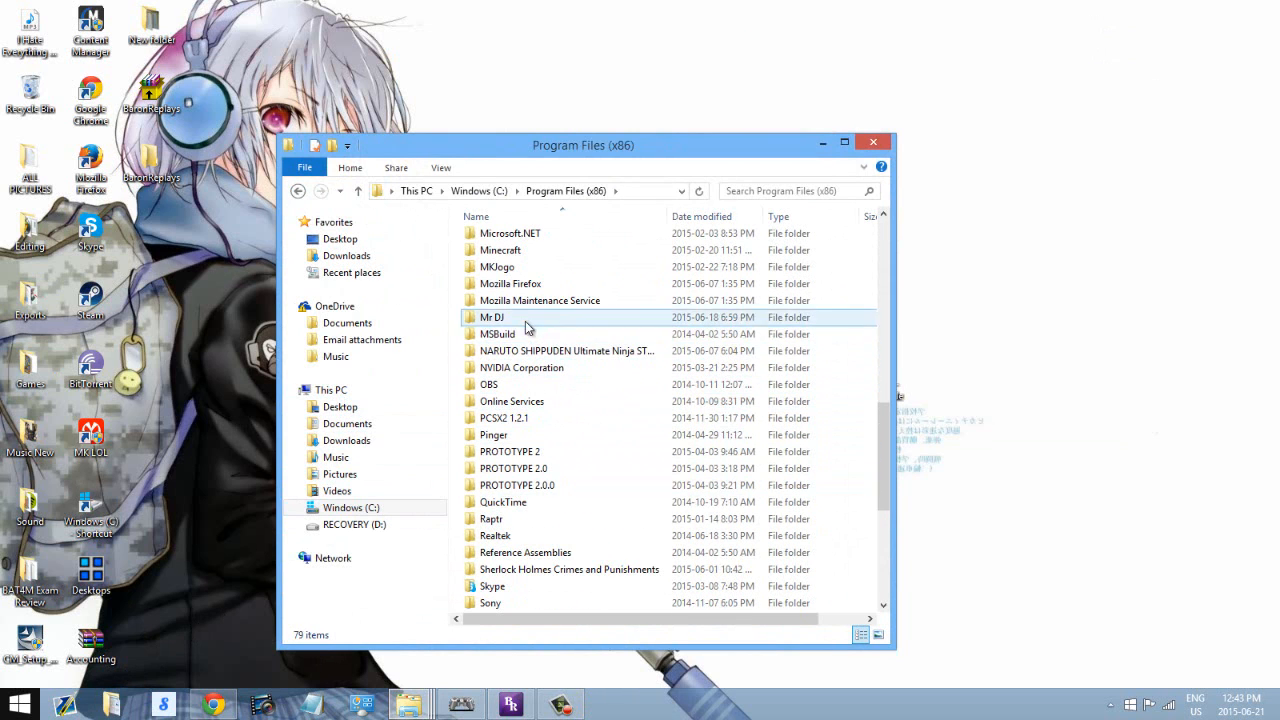
pyautogui.doubleClick(492, 316)
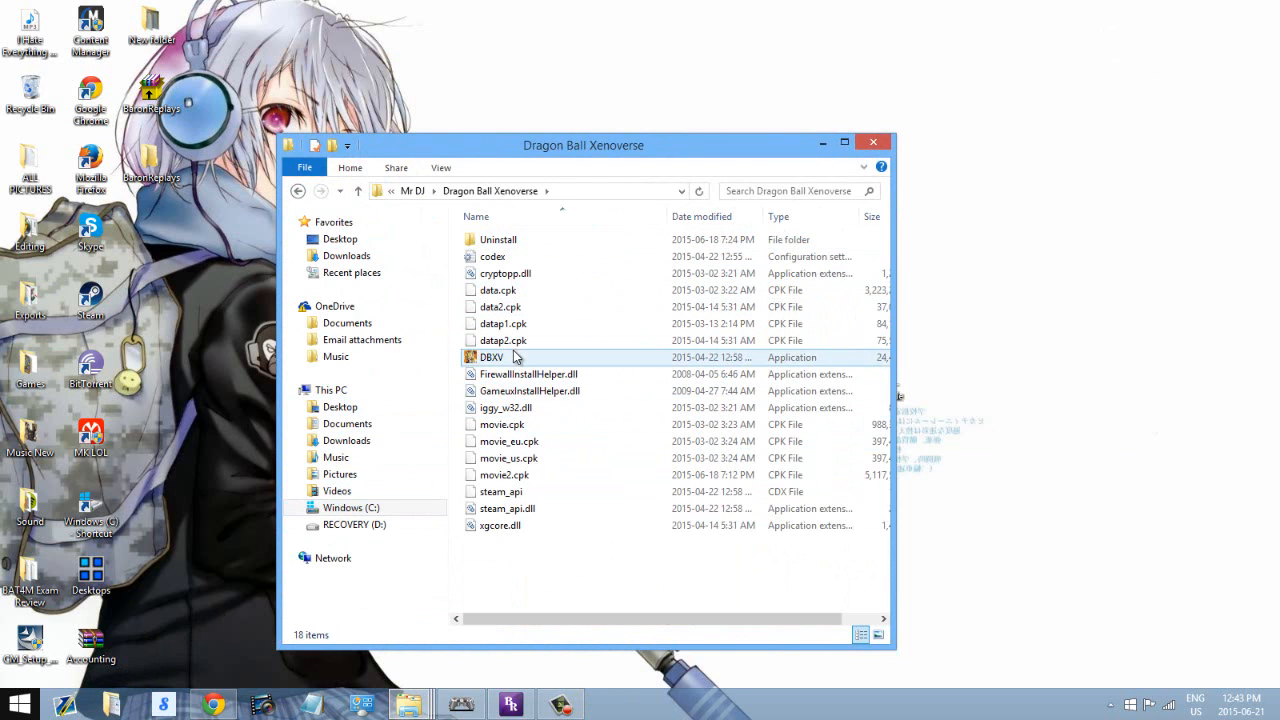